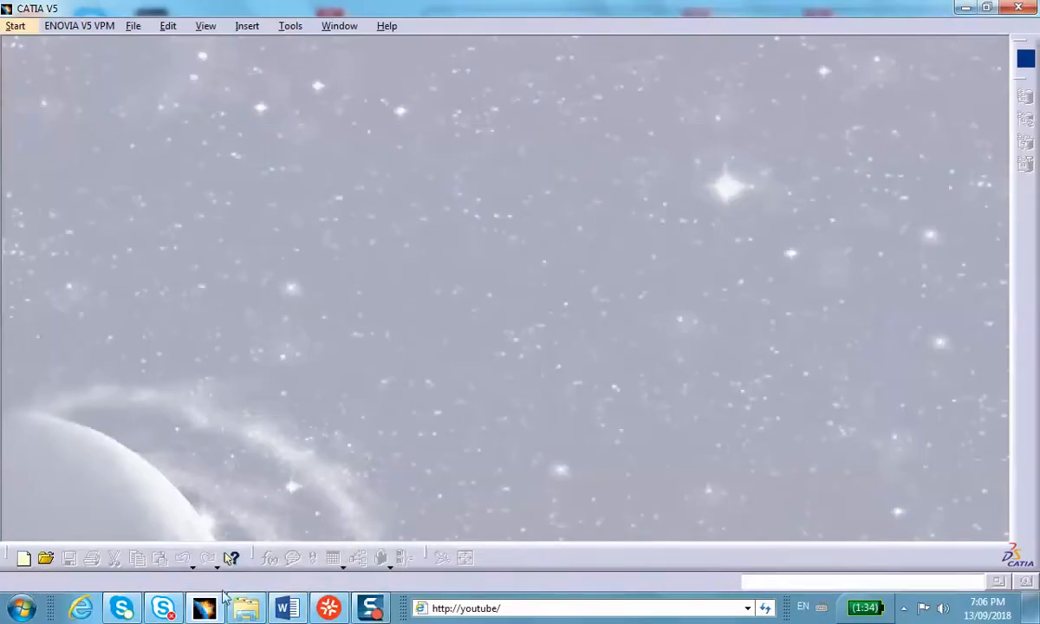
{"action": "mouse_move", "coordinate": [154, 26]}
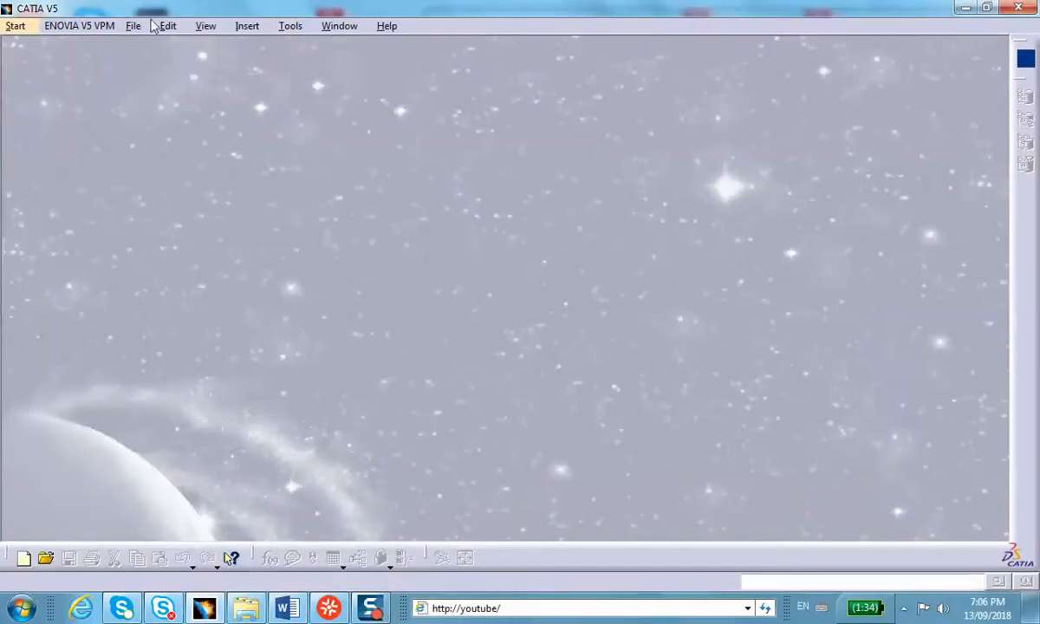
Create a new Part document from File > New, keeping the default name Part1.
{"action": "left_click", "coordinate": [134, 26]}
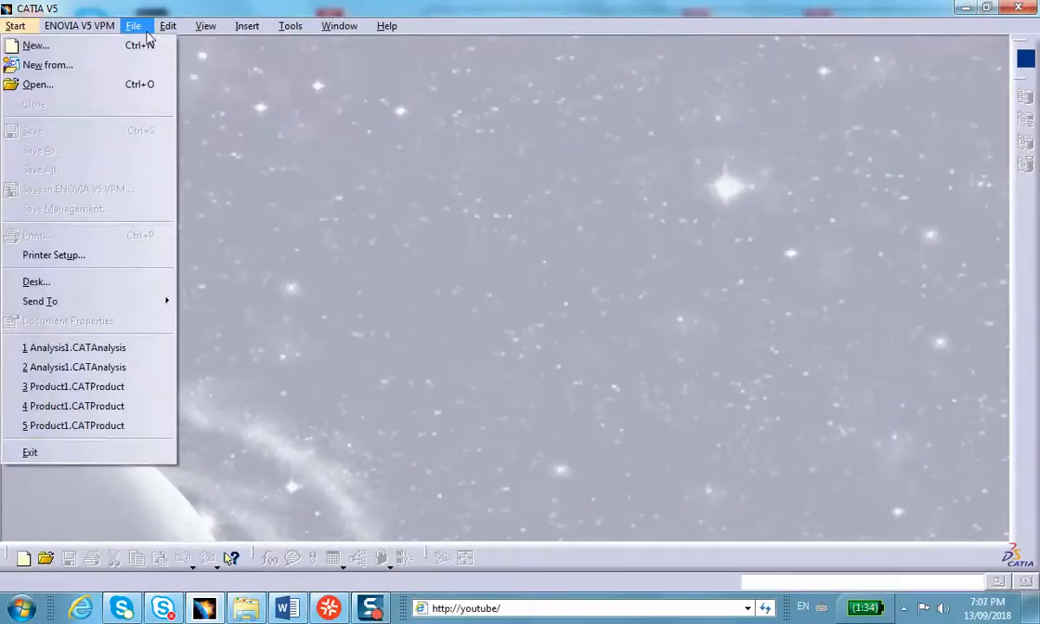
{"action": "left_click", "coordinate": [35, 45]}
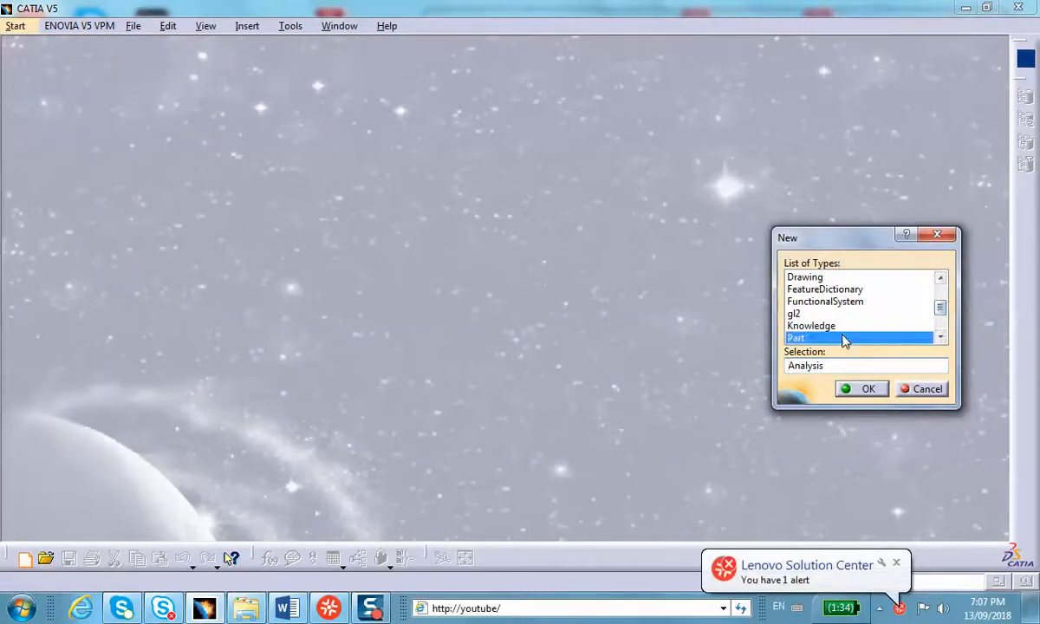
{"action": "left_click", "coordinate": [866, 389]}
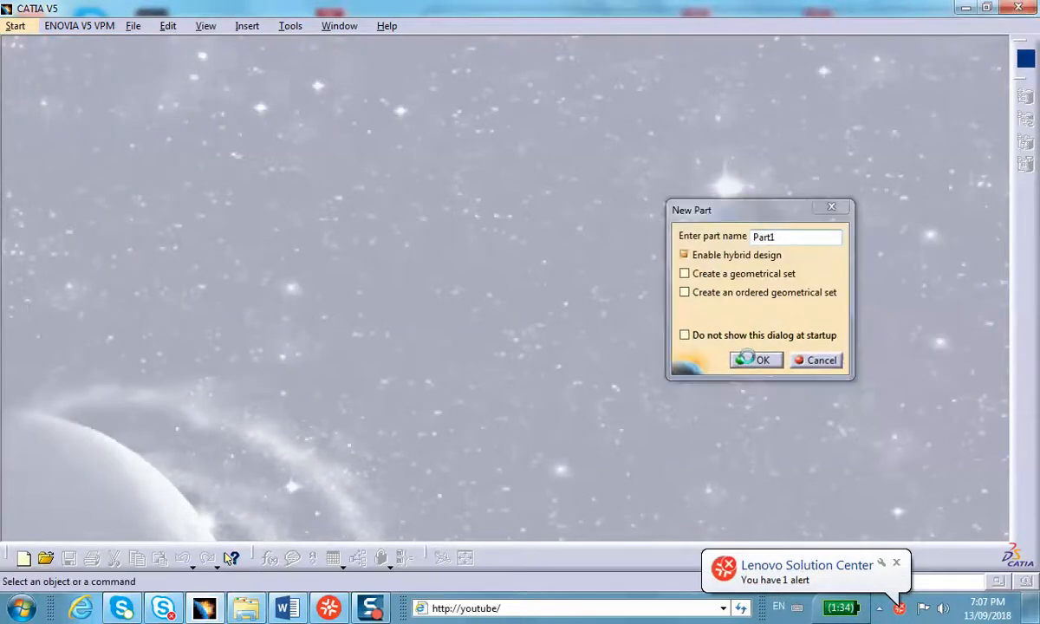
{"action": "left_click", "coordinate": [762, 359]}
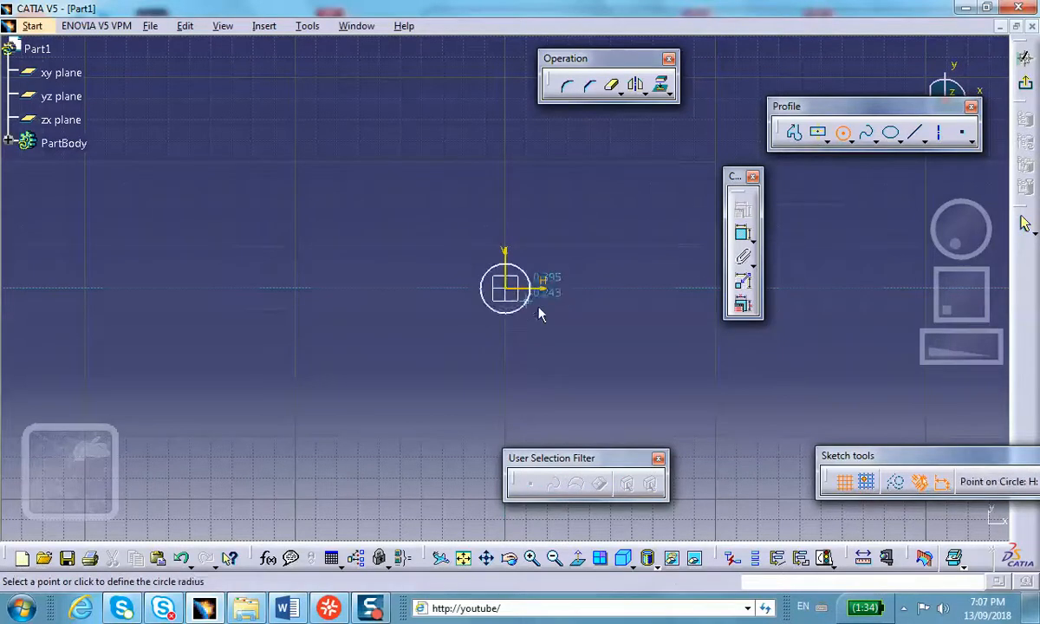
Draw a small circle in the sketch to serve as the tube profile.
{"action": "left_click", "coordinate": [506, 287]}
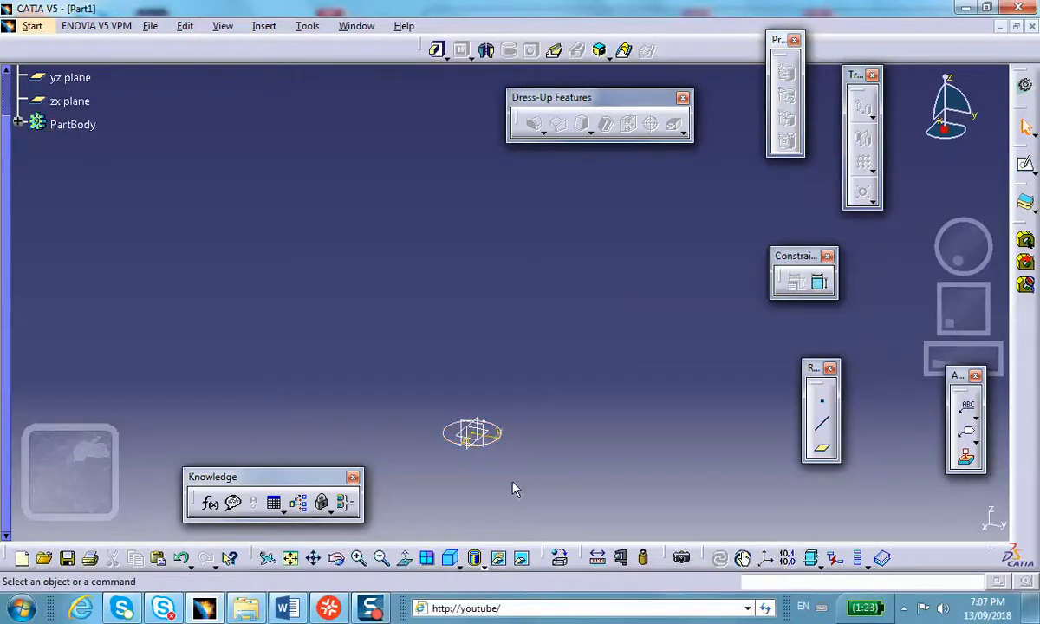
{"action": "mouse_move", "coordinate": [388, 182]}
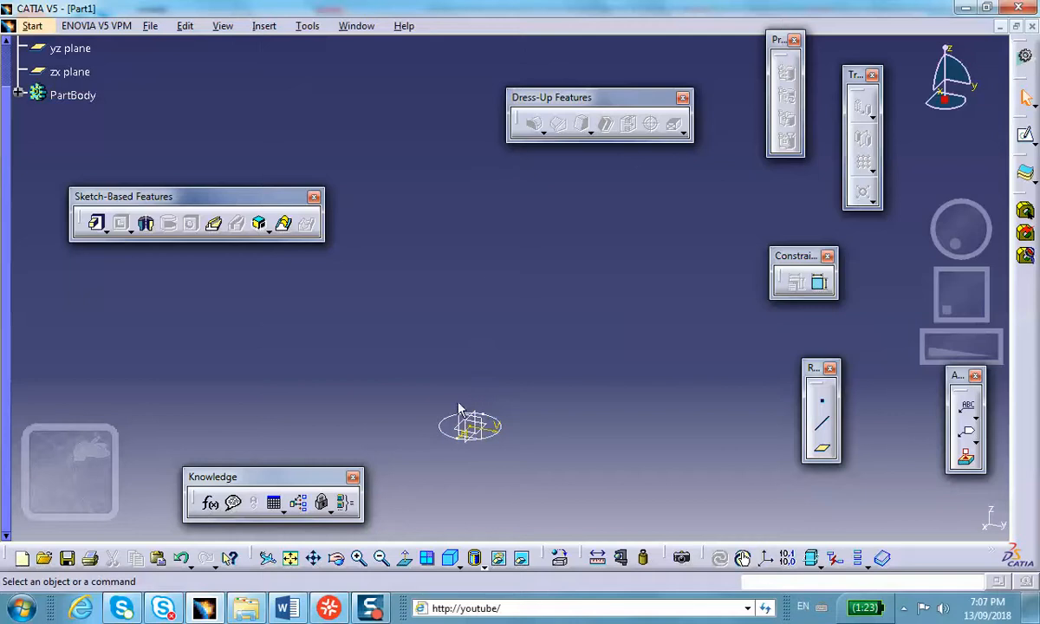
{"action": "mouse_move", "coordinate": [631, 409]}
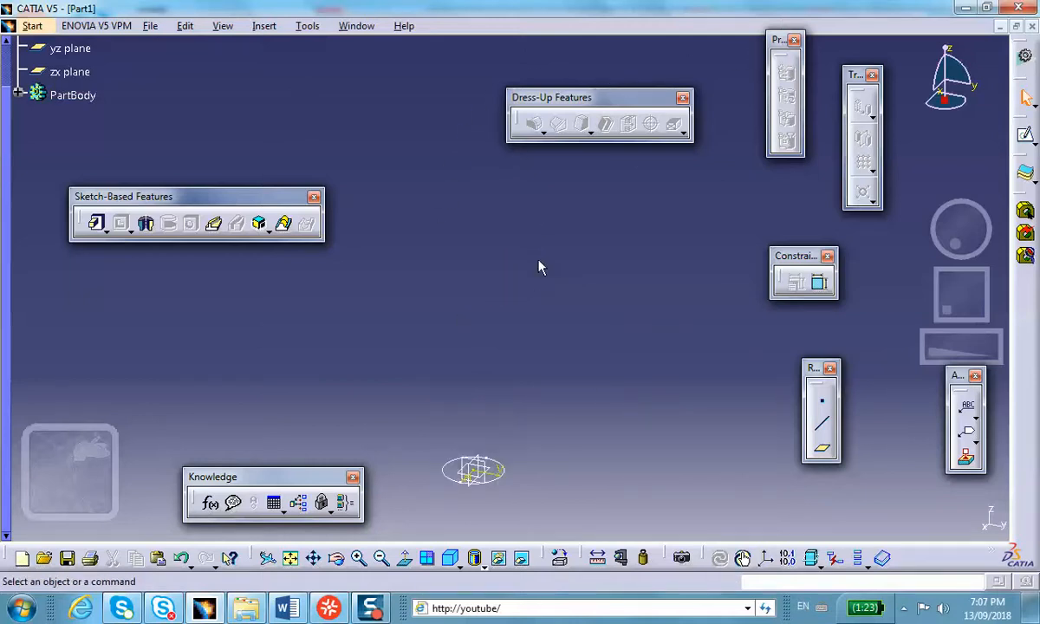
{"action": "mouse_move", "coordinate": [474, 299]}
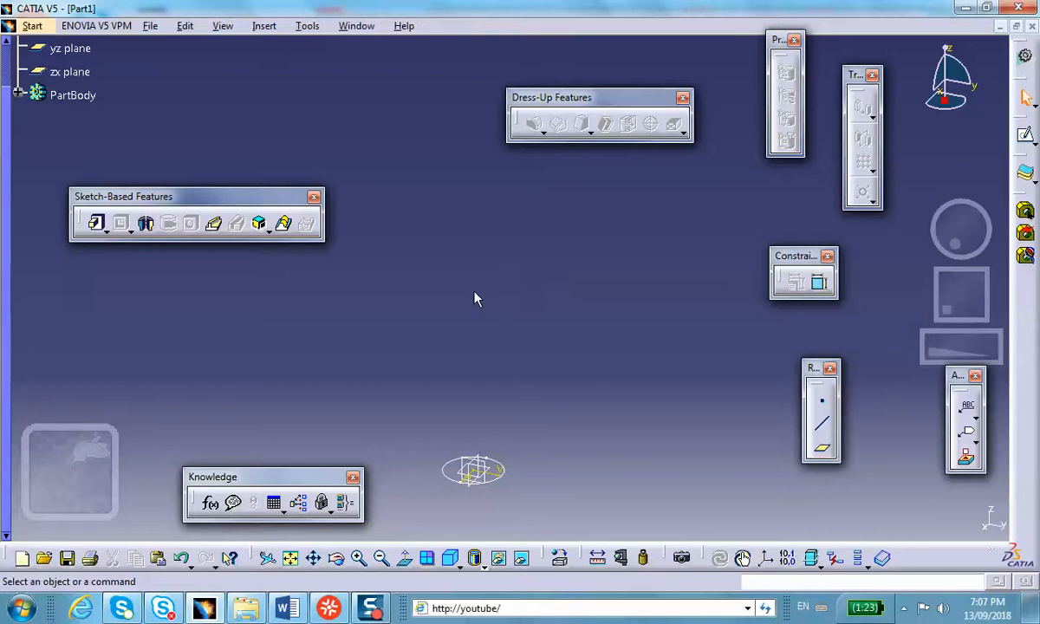
{"action": "mouse_move", "coordinate": [562, 223]}
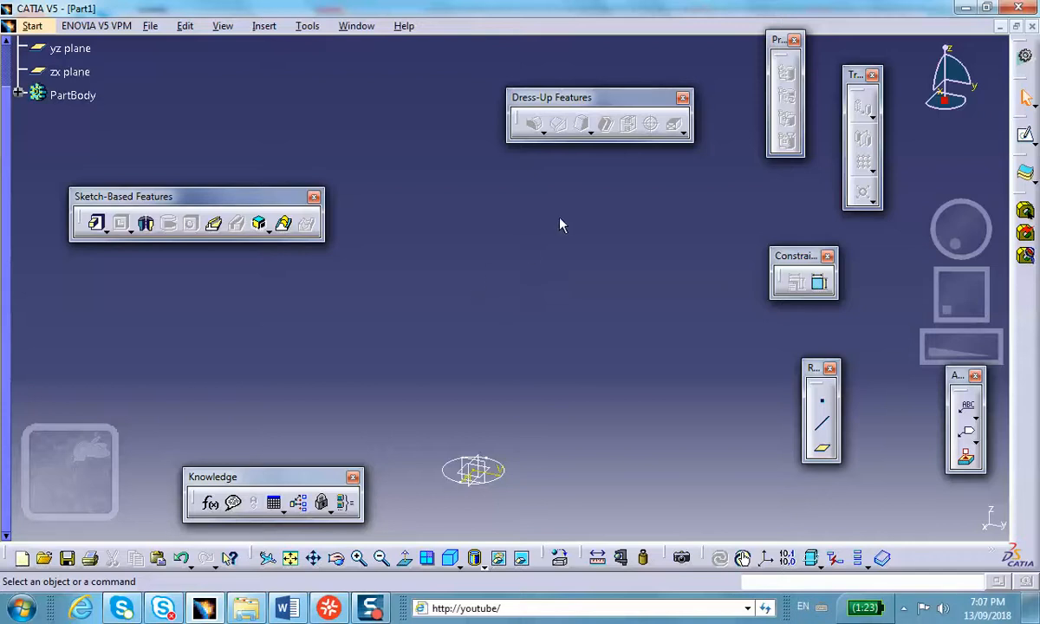
{"action": "mouse_move", "coordinate": [475, 135]}
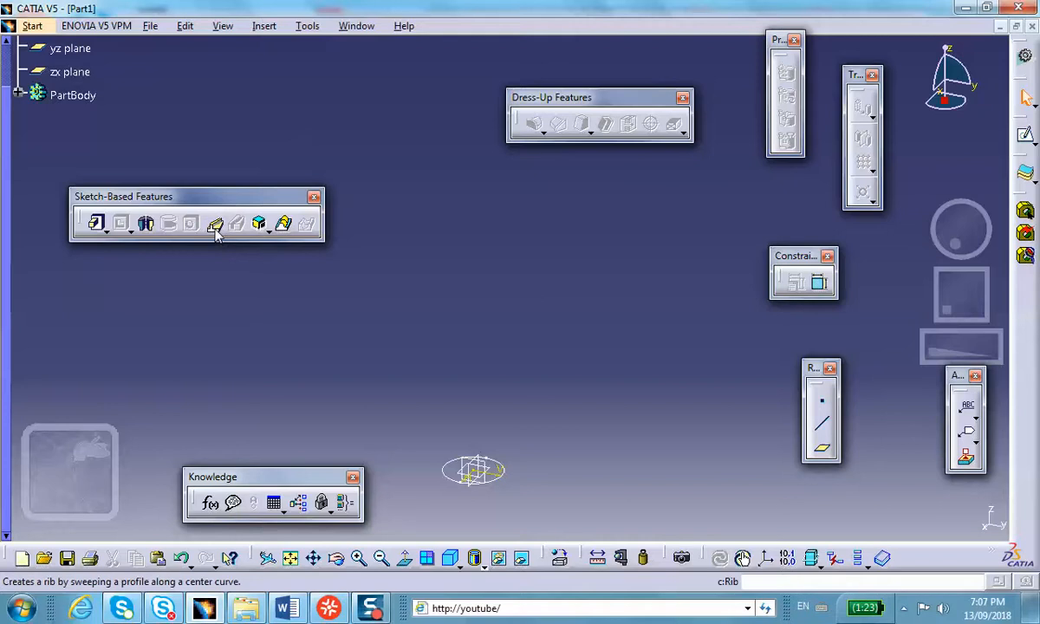
{"action": "mouse_move", "coordinate": [546, 409]}
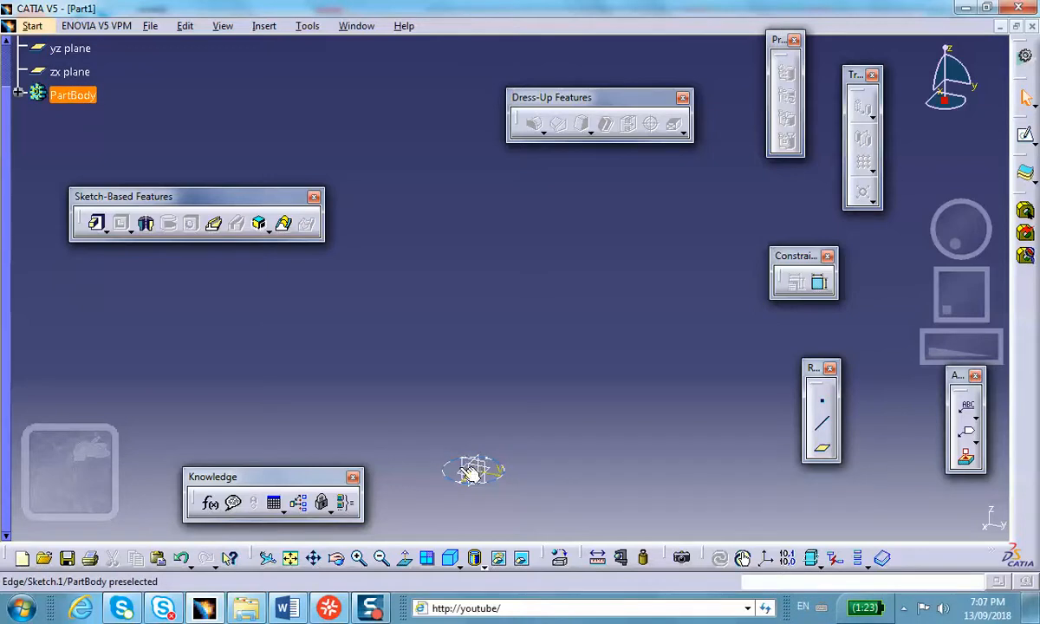
Sketch the L-shaped center line on a vertical plane, a vertical line turning horizontal.
{"action": "left_click", "coordinate": [471, 471]}
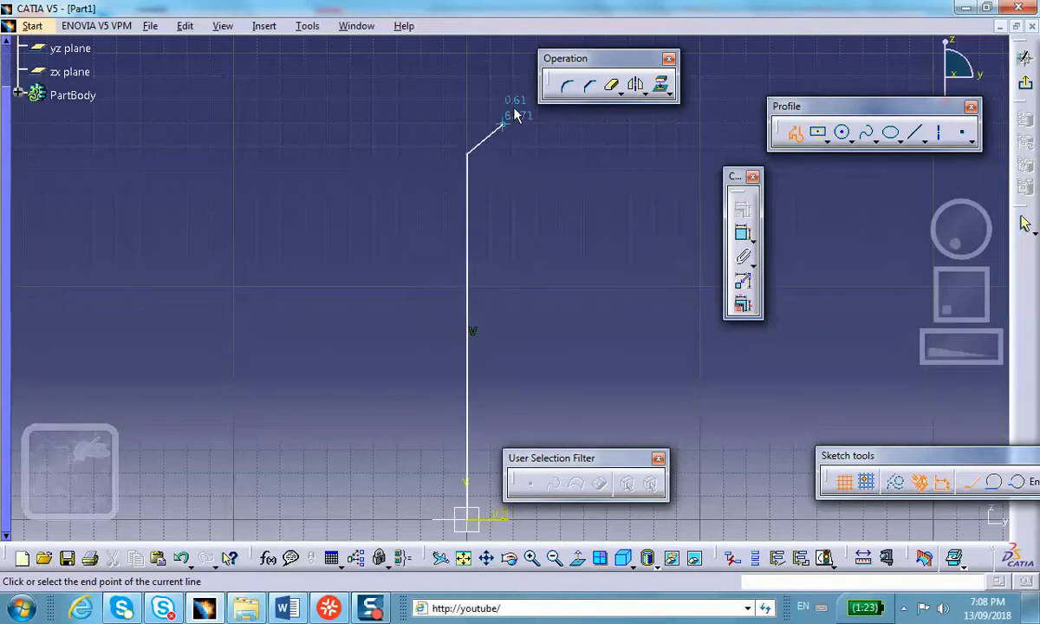
{"action": "left_click", "coordinate": [567, 155]}
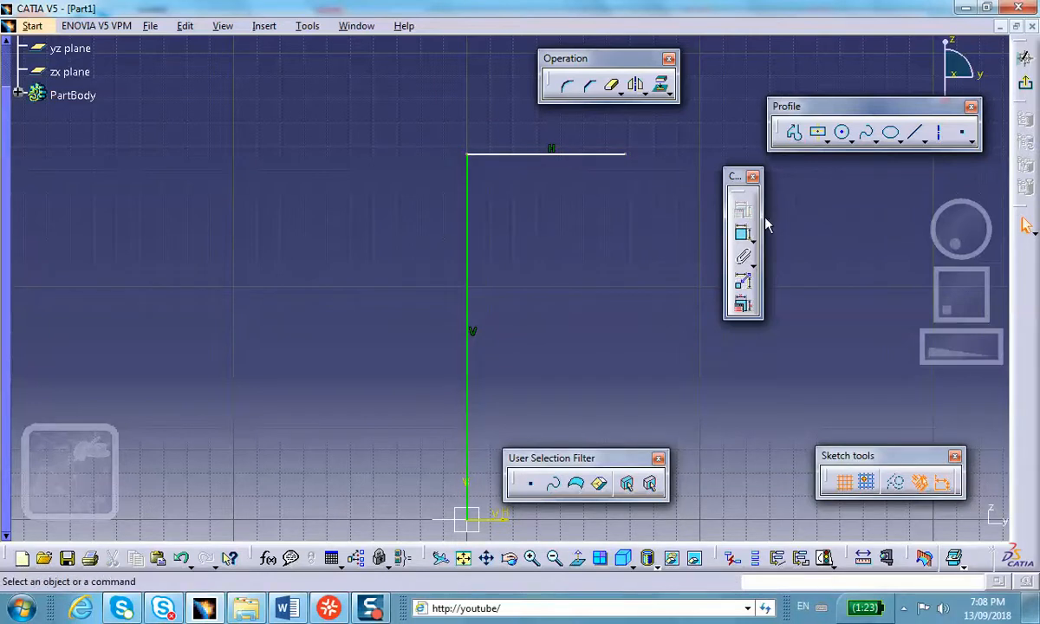
{"action": "mouse_move", "coordinate": [840, 131]}
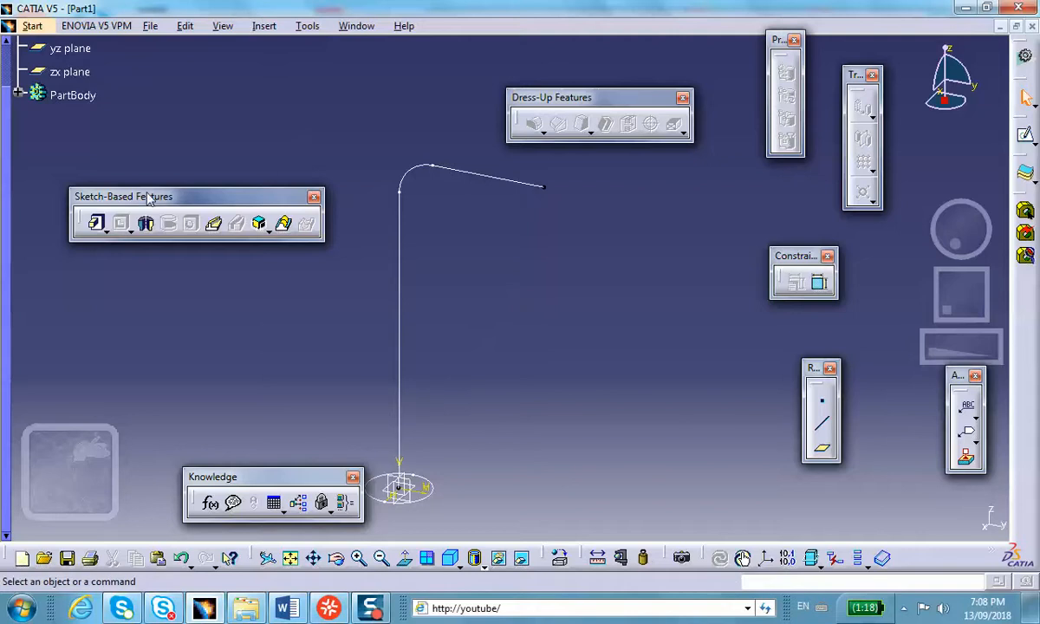
{"action": "mouse_move", "coordinate": [434, 166]}
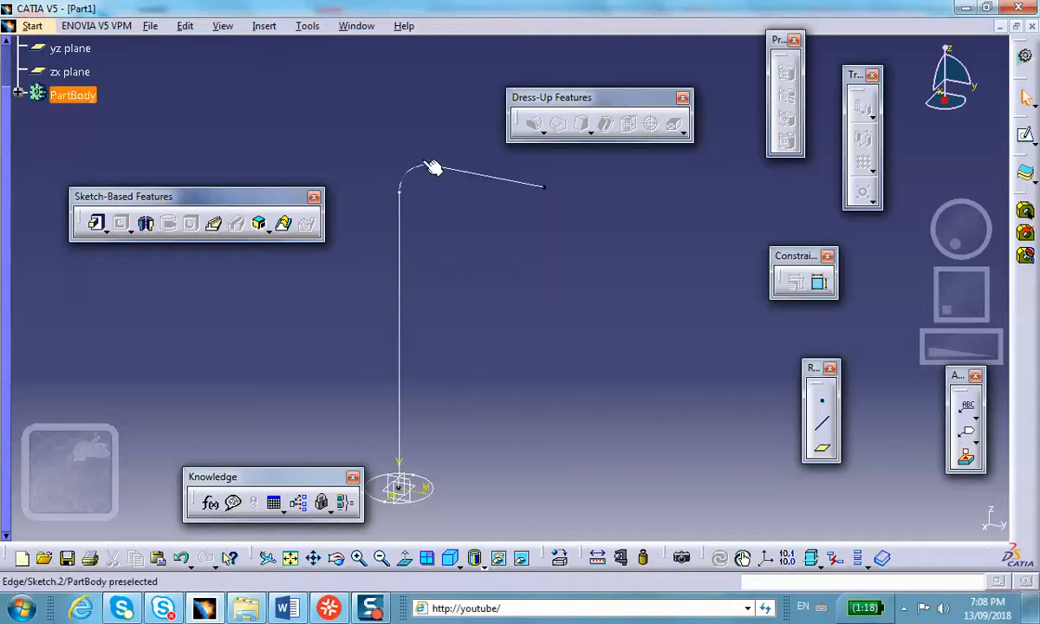
{"action": "mouse_move", "coordinate": [464, 178]}
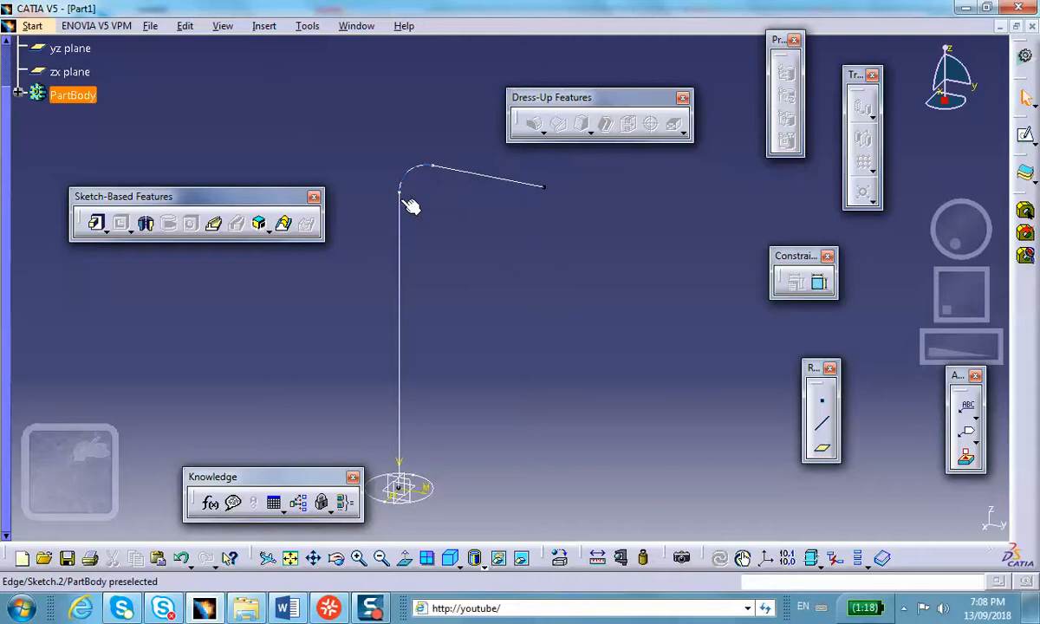
{"action": "mouse_move", "coordinate": [430, 175]}
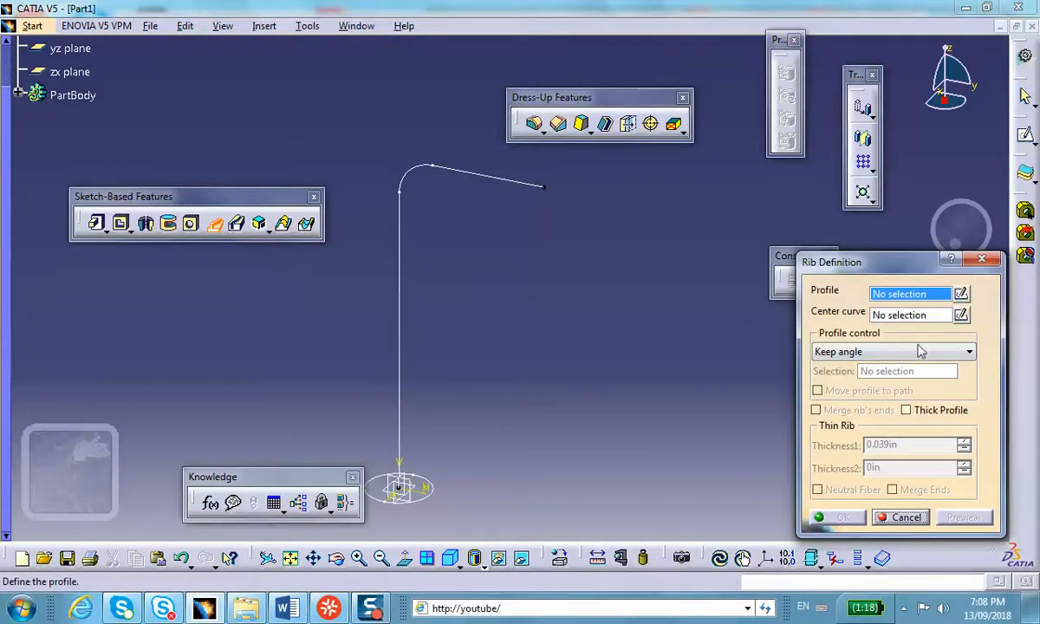
{"action": "mouse_move", "coordinate": [475, 475]}
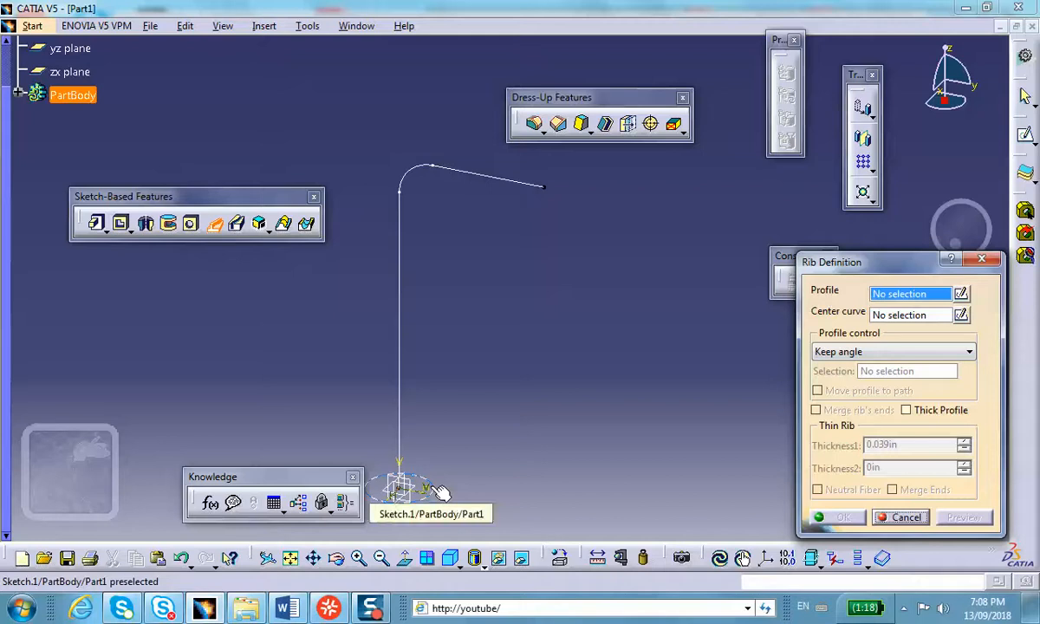
Build a Rib sweeping the Sketch.1 circle along the Sketch.2 center curve into a bent tube.
{"action": "left_click", "coordinate": [401, 485]}
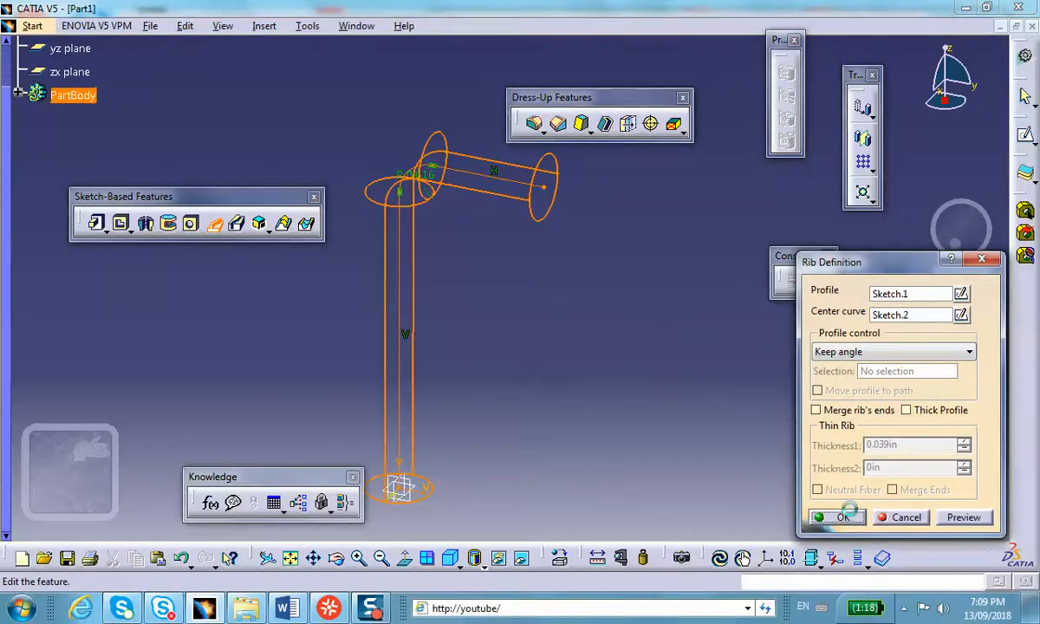
{"action": "left_click", "coordinate": [835, 516]}
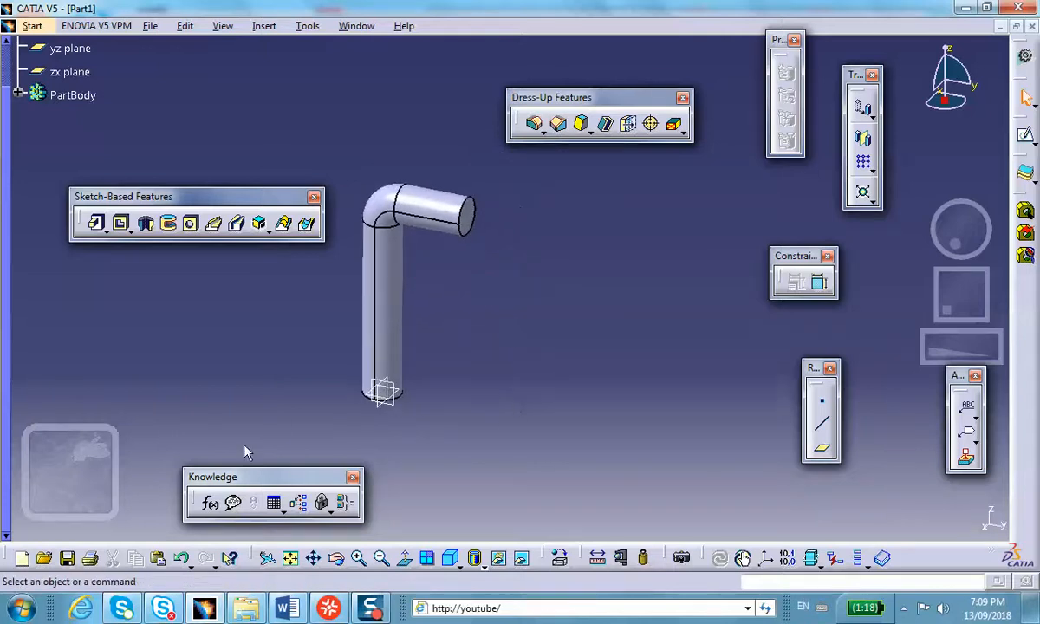
{"action": "mouse_move", "coordinate": [521, 328]}
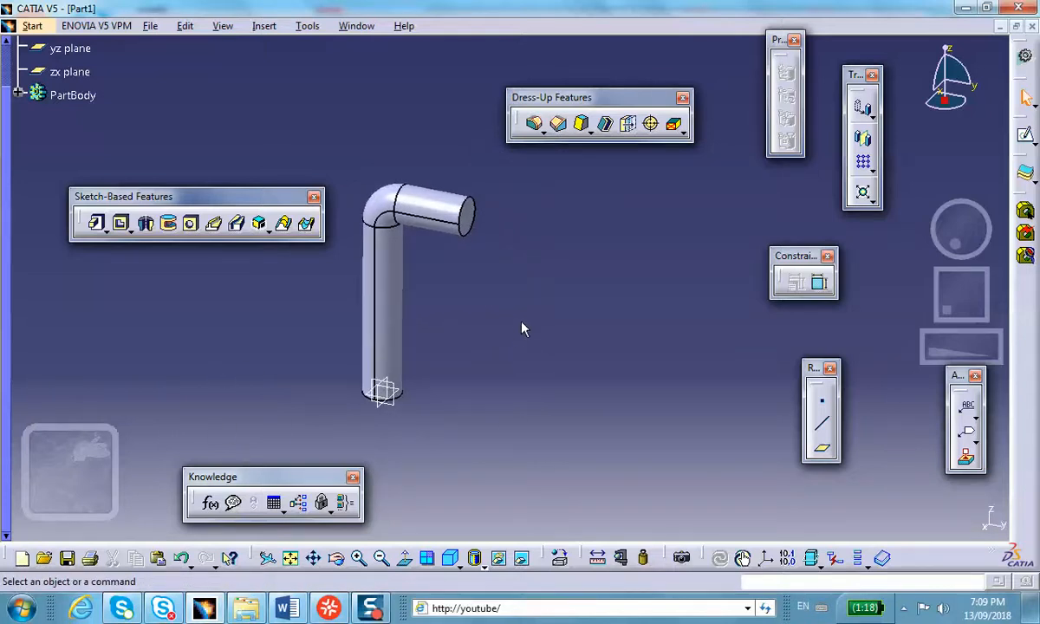
{"action": "mouse_move", "coordinate": [511, 397]}
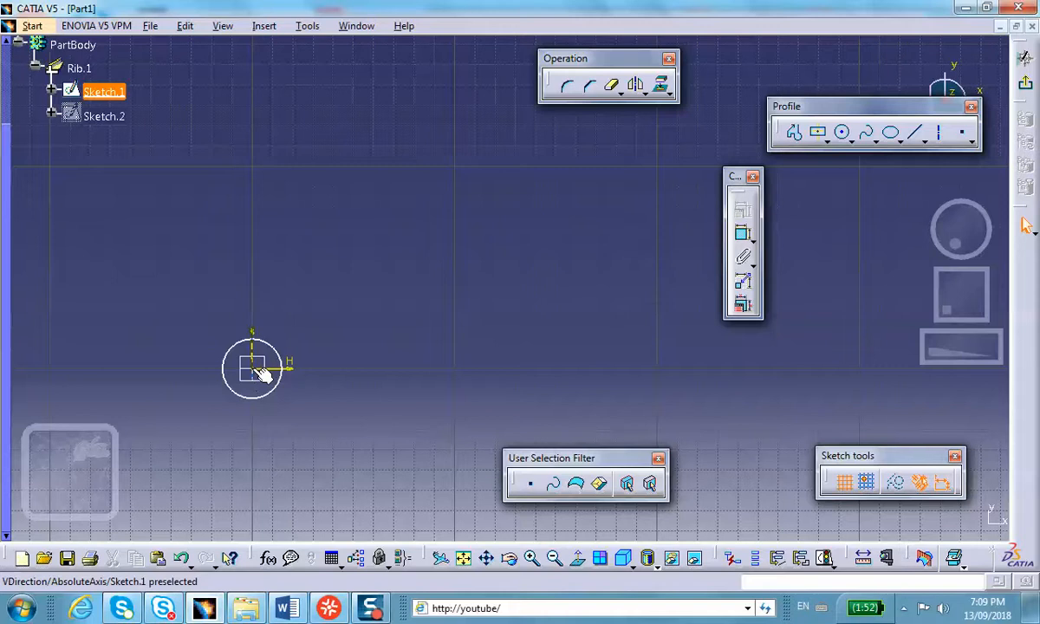
{"action": "mouse_move", "coordinate": [263, 383]}
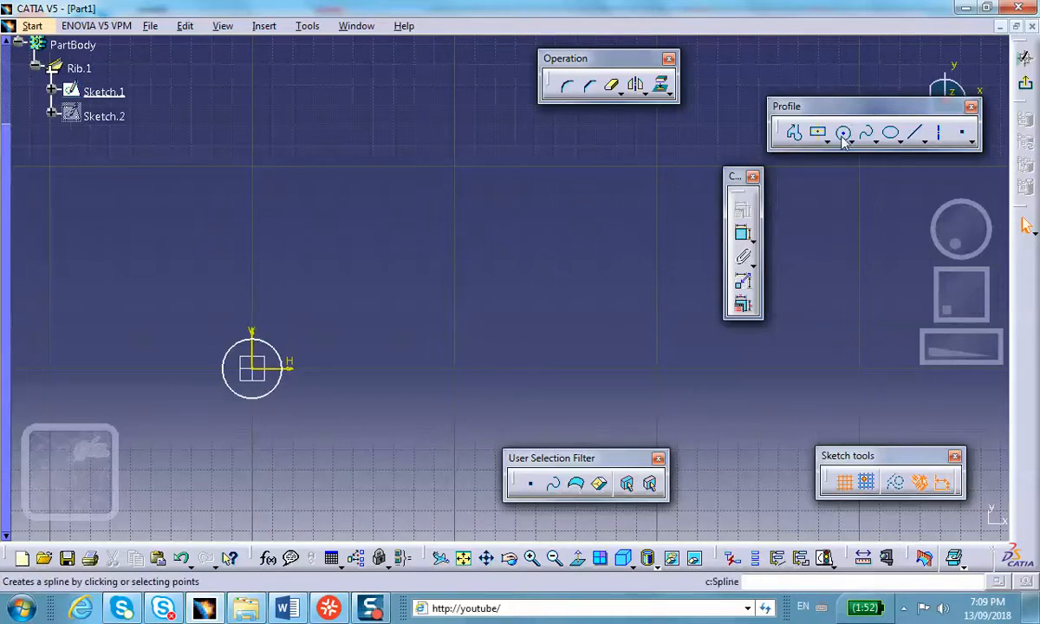
Redraw the profile circle in Sketch.1 so Rib.1 rebuilds as the bent tube.
{"action": "left_click", "coordinate": [842, 132]}
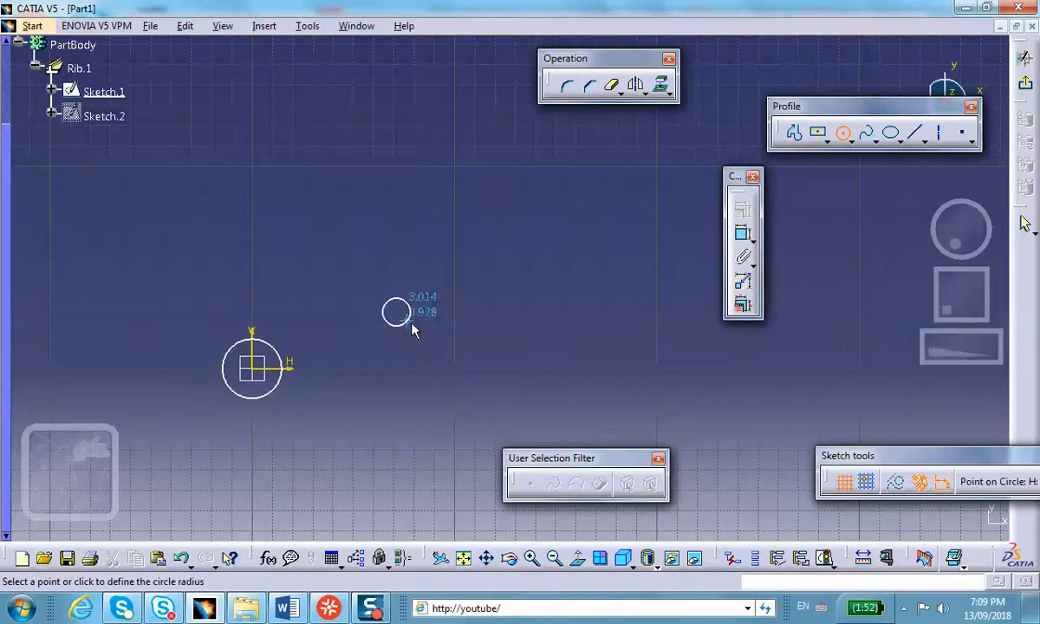
{"action": "left_click", "coordinate": [416, 327]}
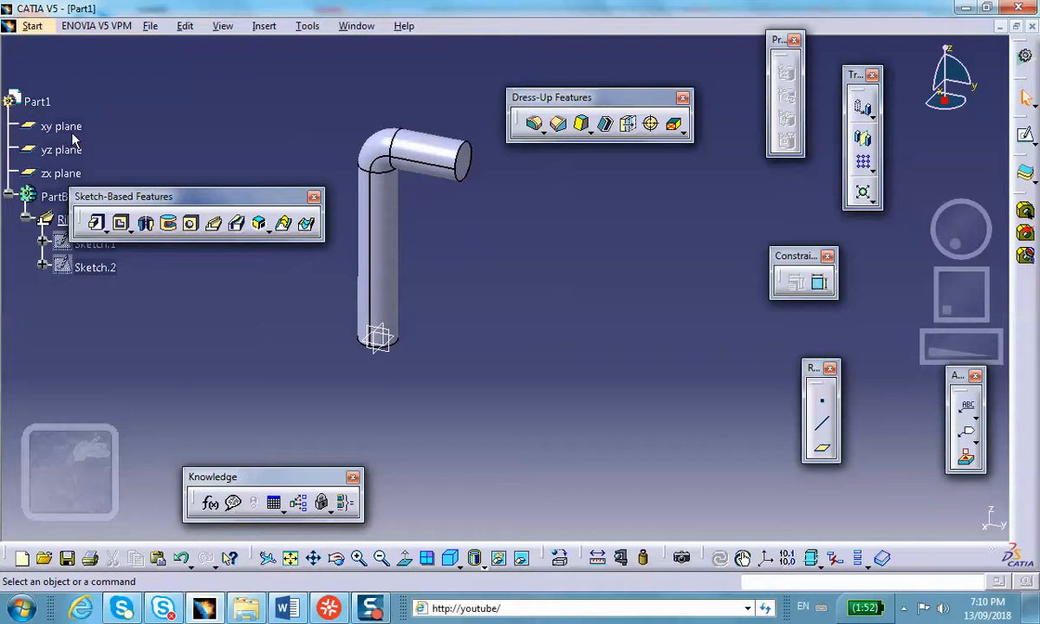
Create Sketch.3 with a small circle placed below the bottom end of the tube.
{"action": "left_click", "coordinate": [61, 125]}
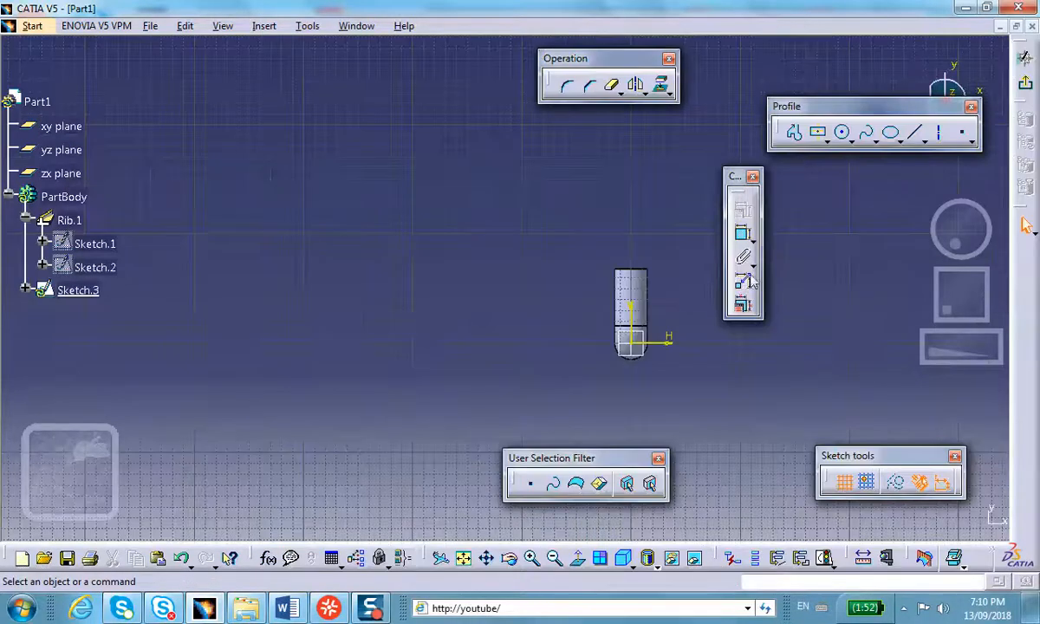
{"action": "mouse_move", "coordinate": [596, 274]}
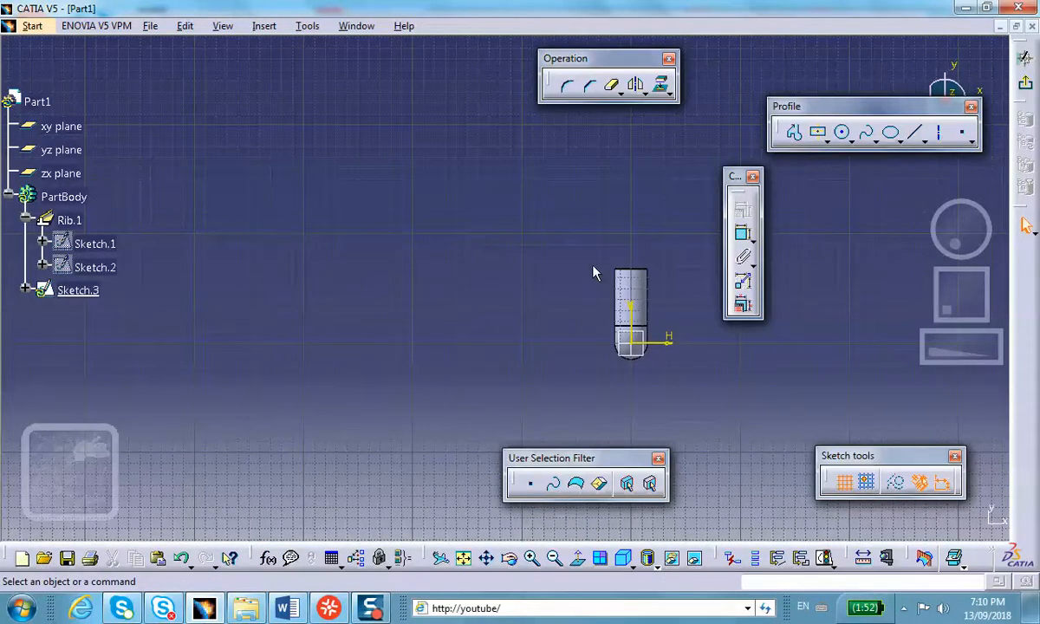
{"action": "left_click", "coordinate": [843, 132]}
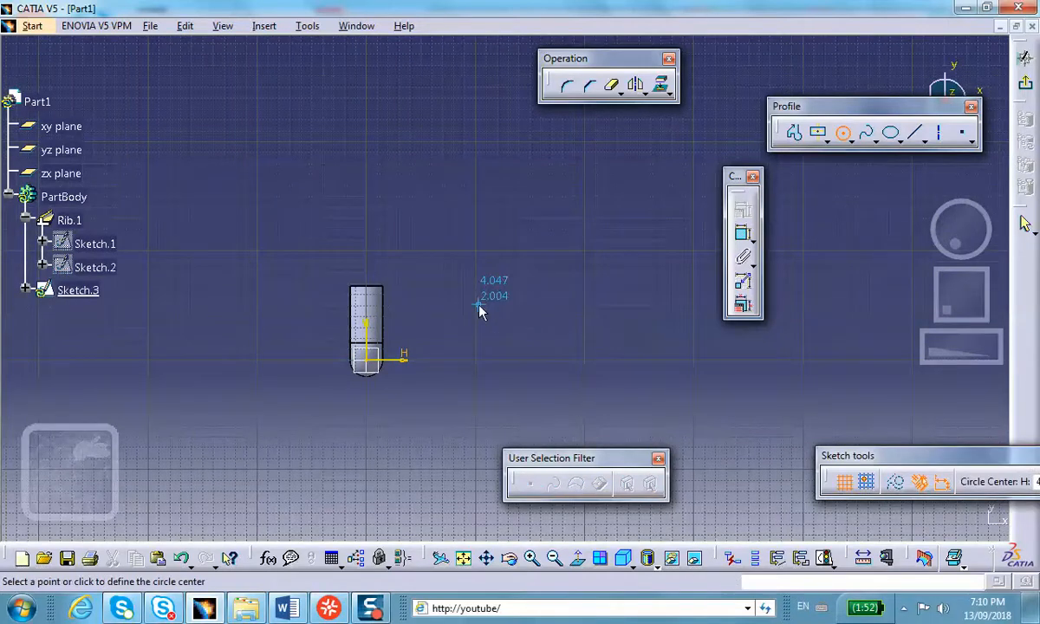
{"action": "left_click", "coordinate": [478, 310]}
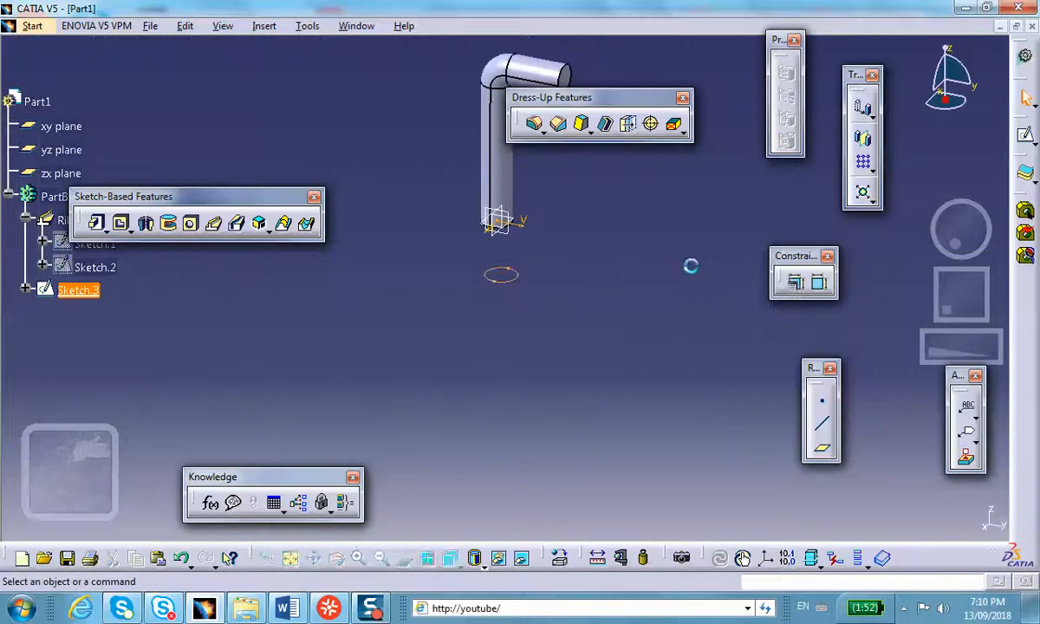
{"action": "left_click_drag", "start_coordinate": [502, 269], "coordinate": [252, 383]}
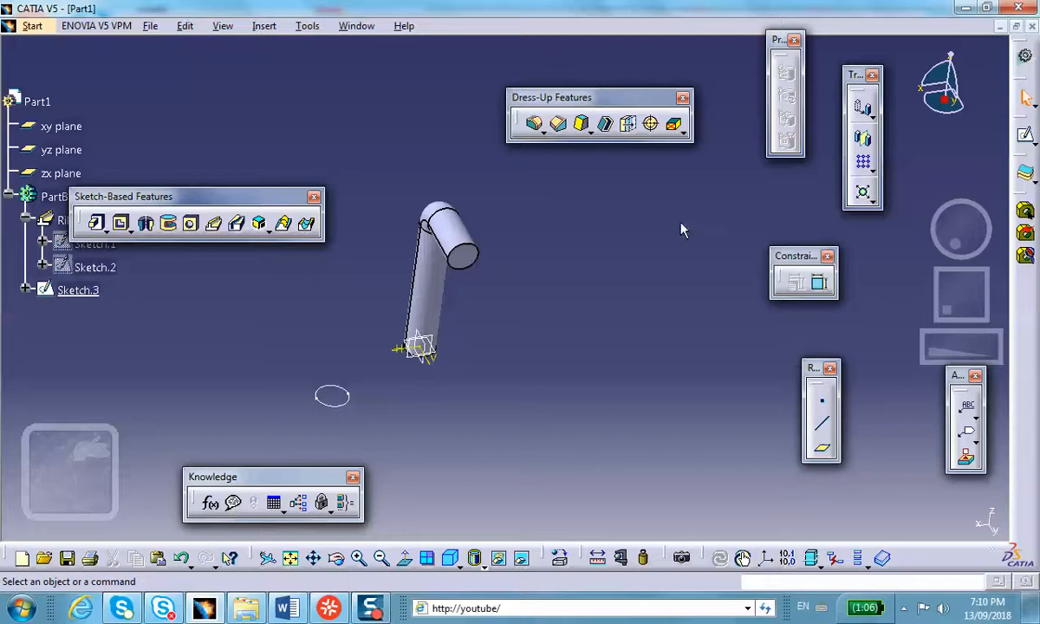
{"action": "mouse_move", "coordinate": [257, 223]}
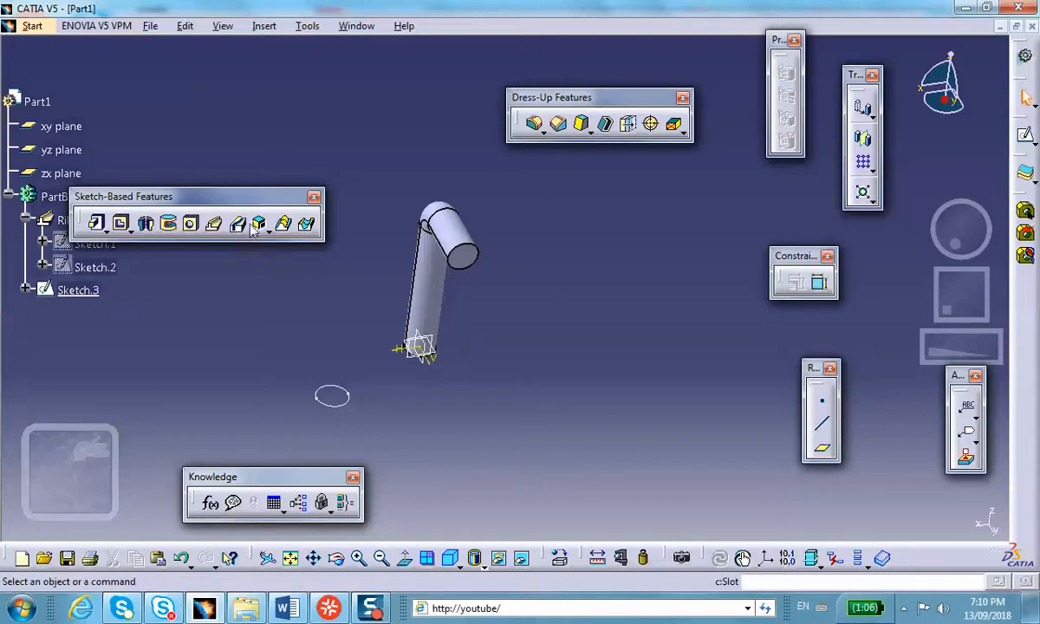
{"action": "mouse_move", "coordinate": [433, 294]}
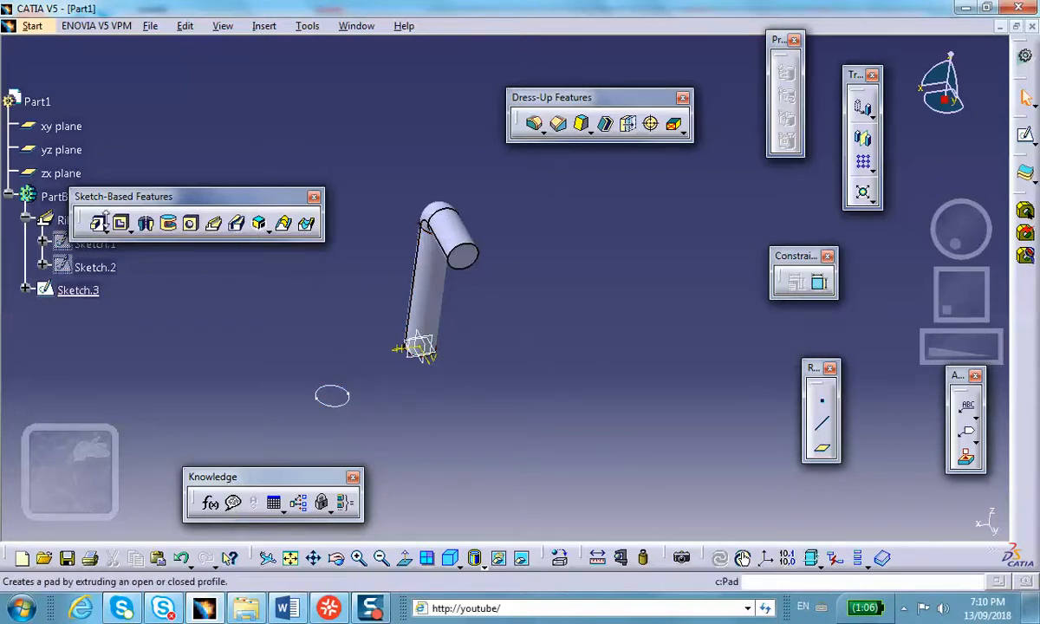
{"action": "mouse_move", "coordinate": [170, 223]}
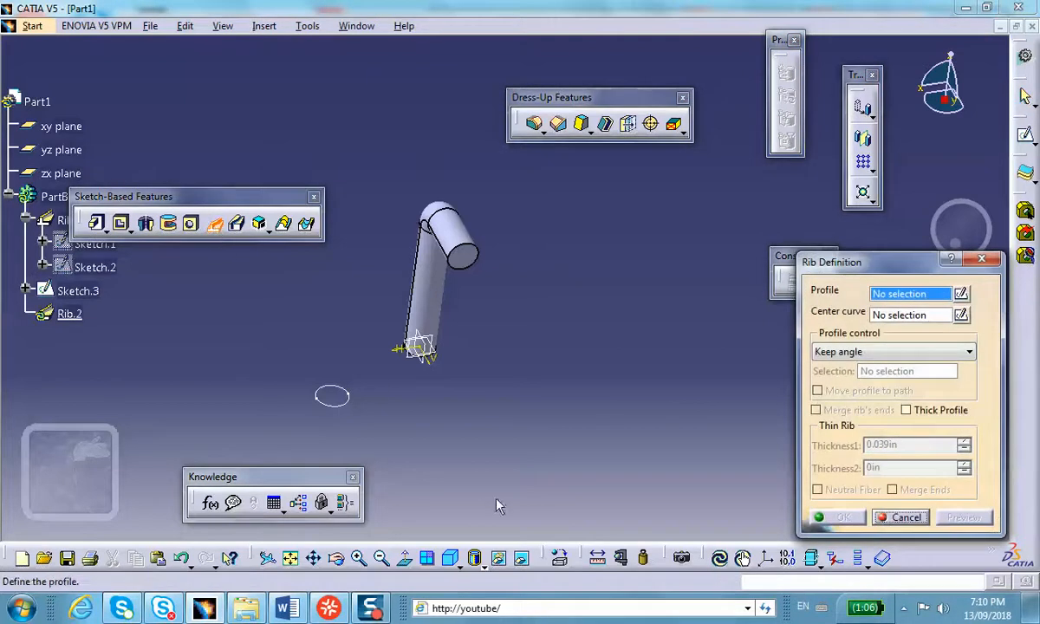
{"action": "mouse_move", "coordinate": [336, 409]}
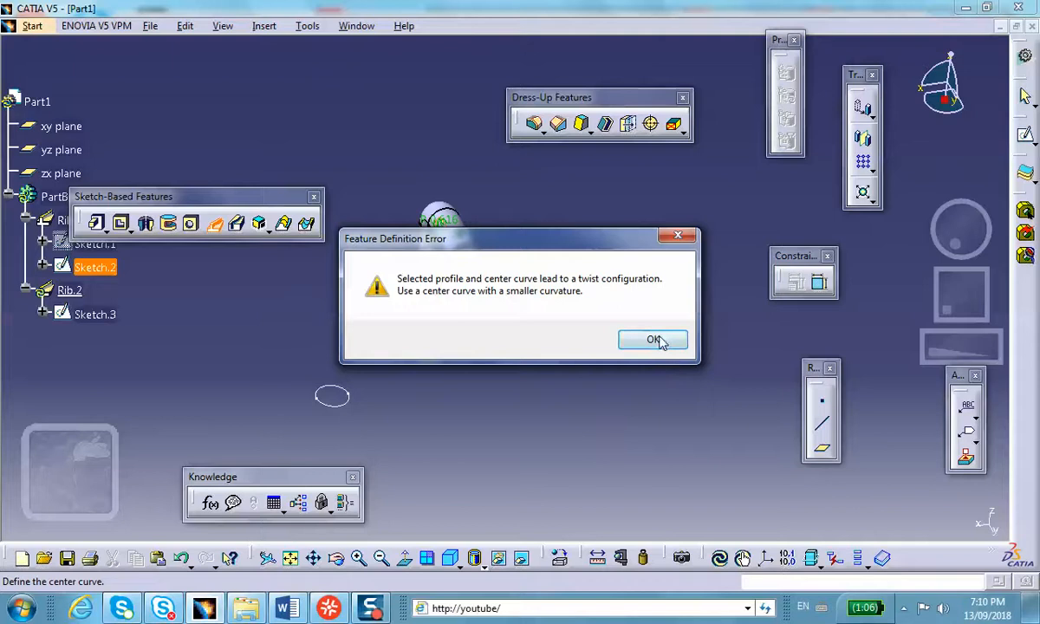
Acknowledge the twist configuration error while defining Rib.2 from Sketch.3 along Sketch.2.
{"action": "left_click", "coordinate": [651, 338]}
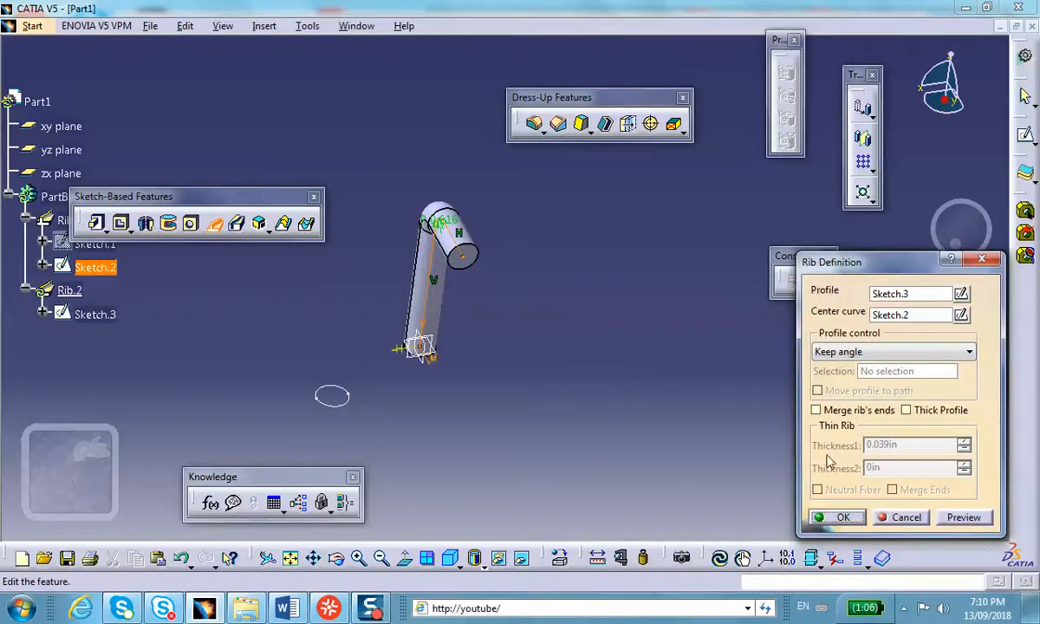
{"action": "mouse_move", "coordinate": [425, 286]}
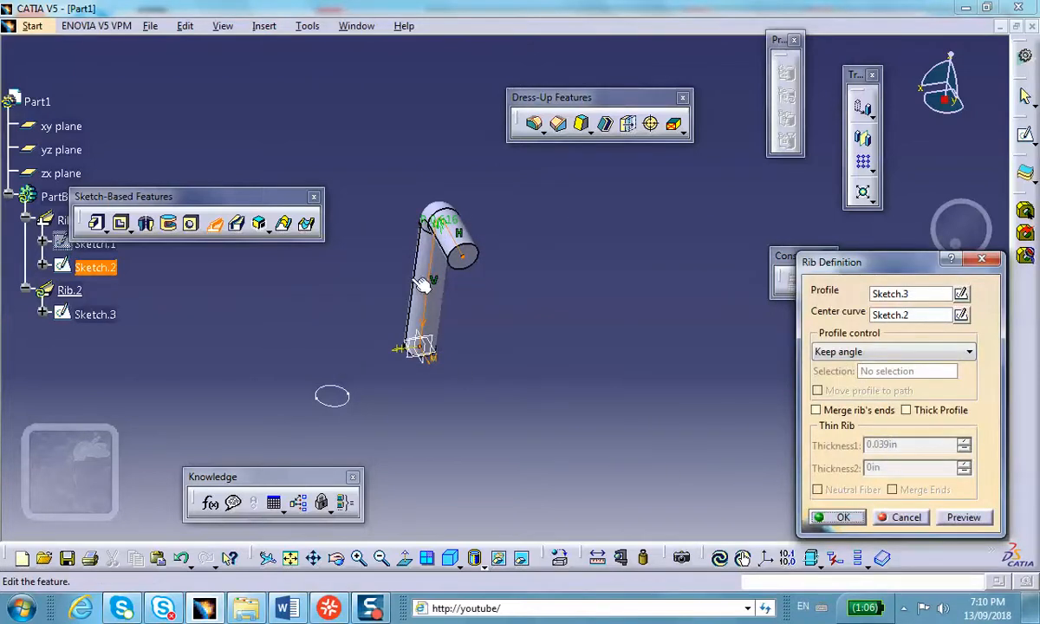
{"action": "mouse_move", "coordinate": [298, 437]}
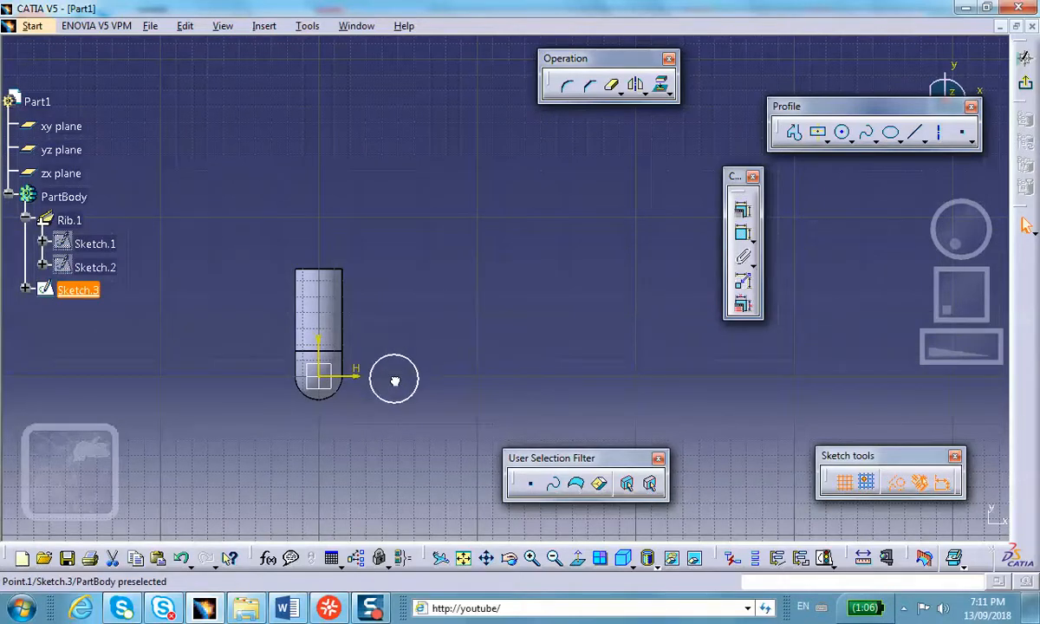
{"action": "mouse_move", "coordinate": [390, 371]}
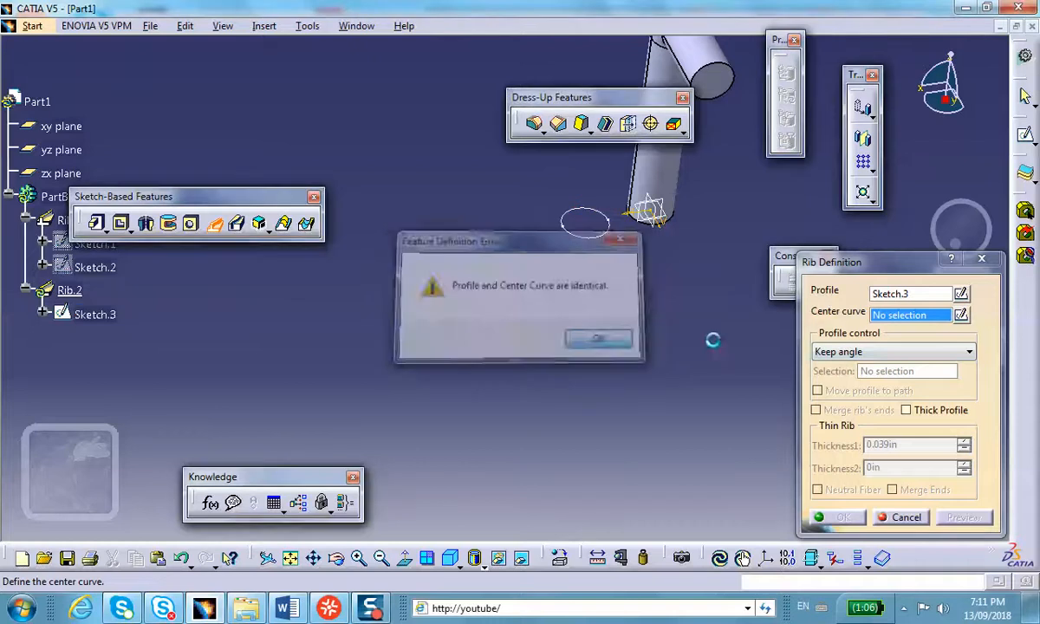
Pick Sketch.2 as centre curve, dismiss the self-intersection errors and cancel the Rib Definition.
{"action": "left_click", "coordinate": [598, 337]}
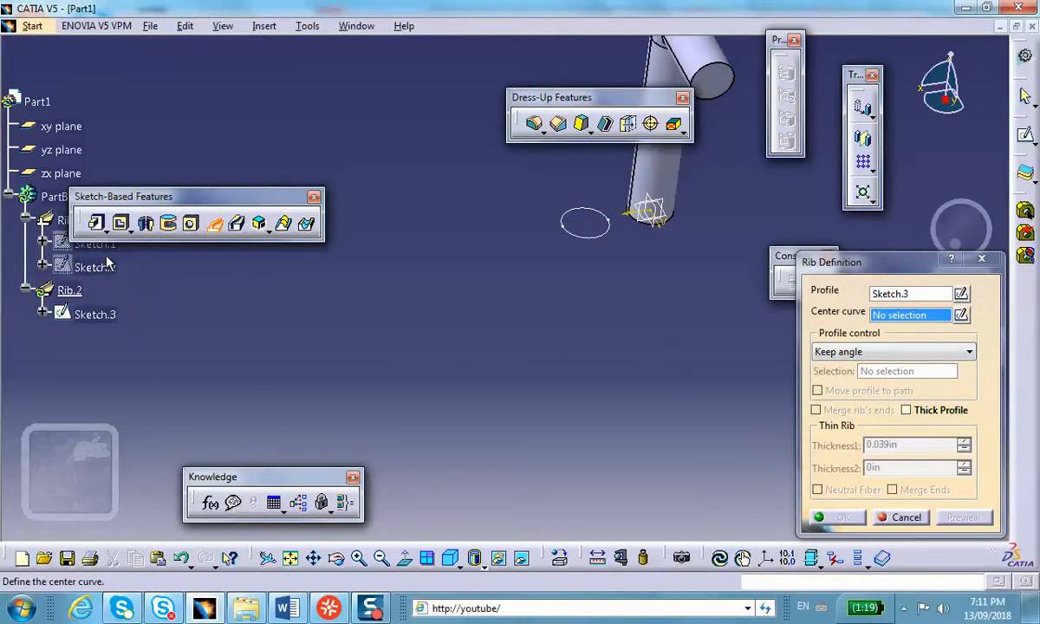
{"action": "left_click", "coordinate": [843, 517]}
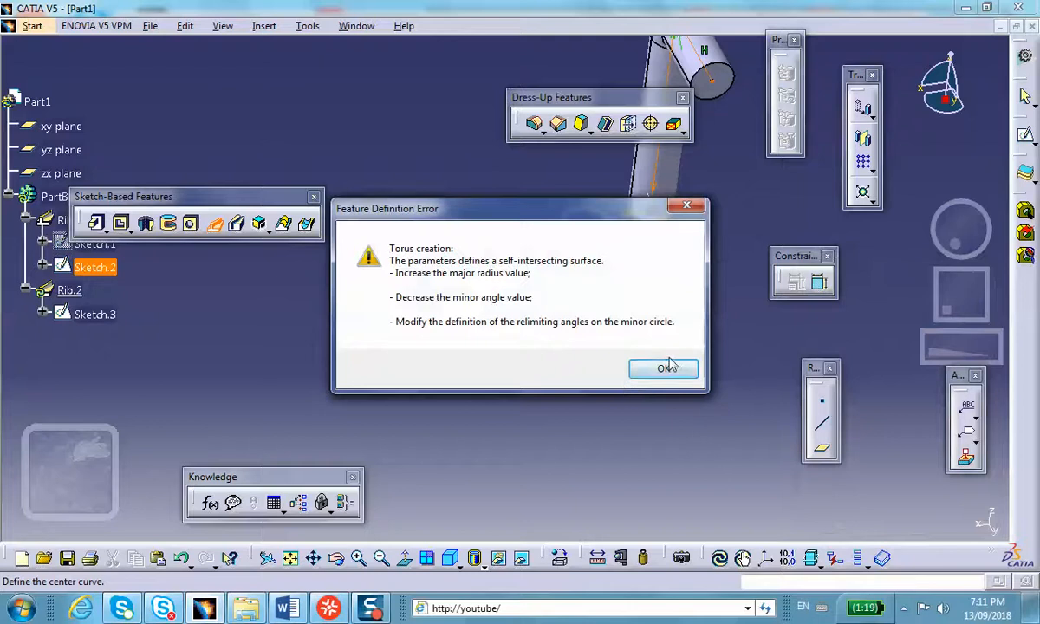
{"action": "left_click", "coordinate": [664, 367]}
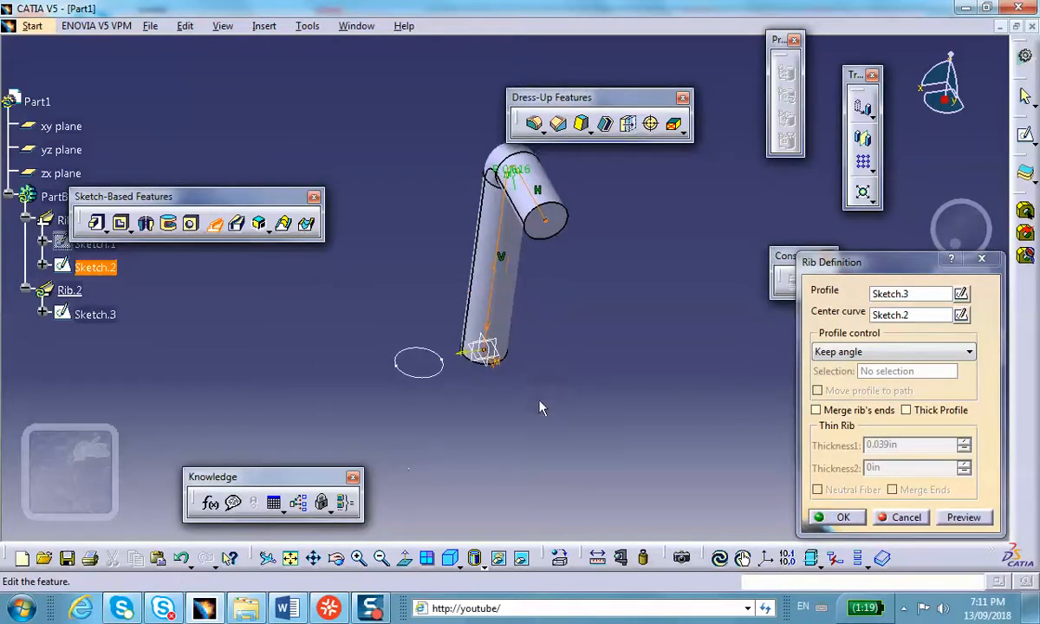
{"action": "left_click_drag", "start_coordinate": [540, 407], "coordinate": [662, 343]}
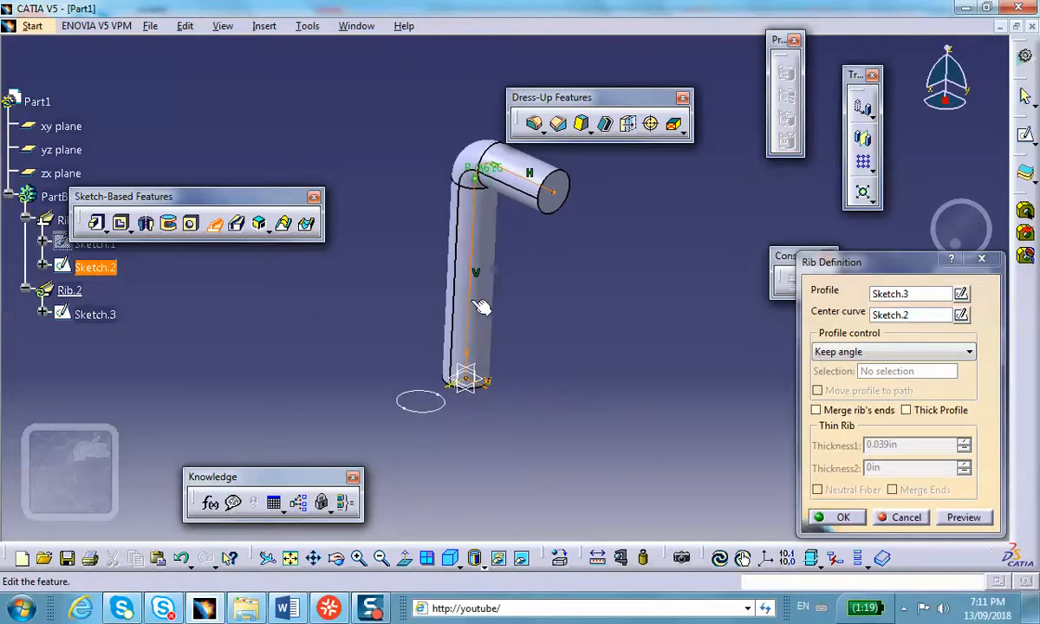
{"action": "mouse_move", "coordinate": [593, 214]}
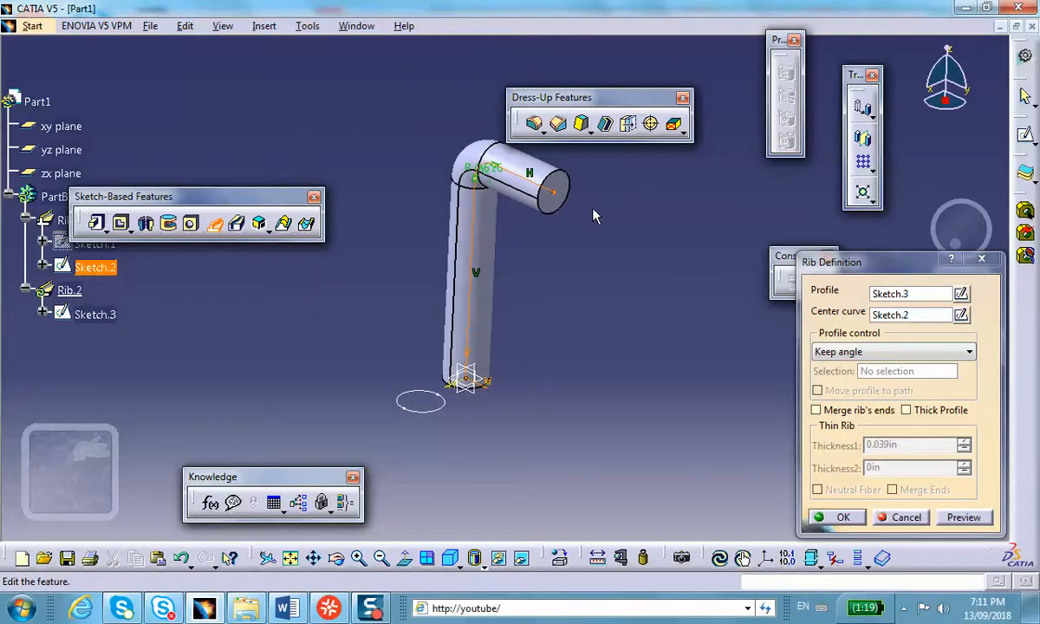
{"action": "mouse_move", "coordinate": [669, 398]}
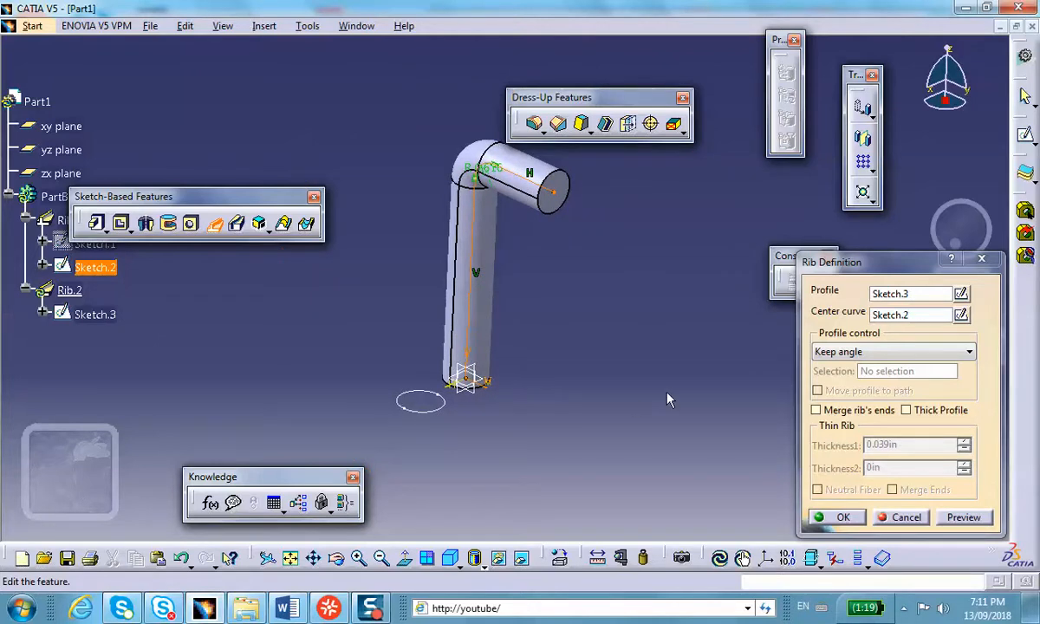
{"action": "mouse_move", "coordinate": [684, 437]}
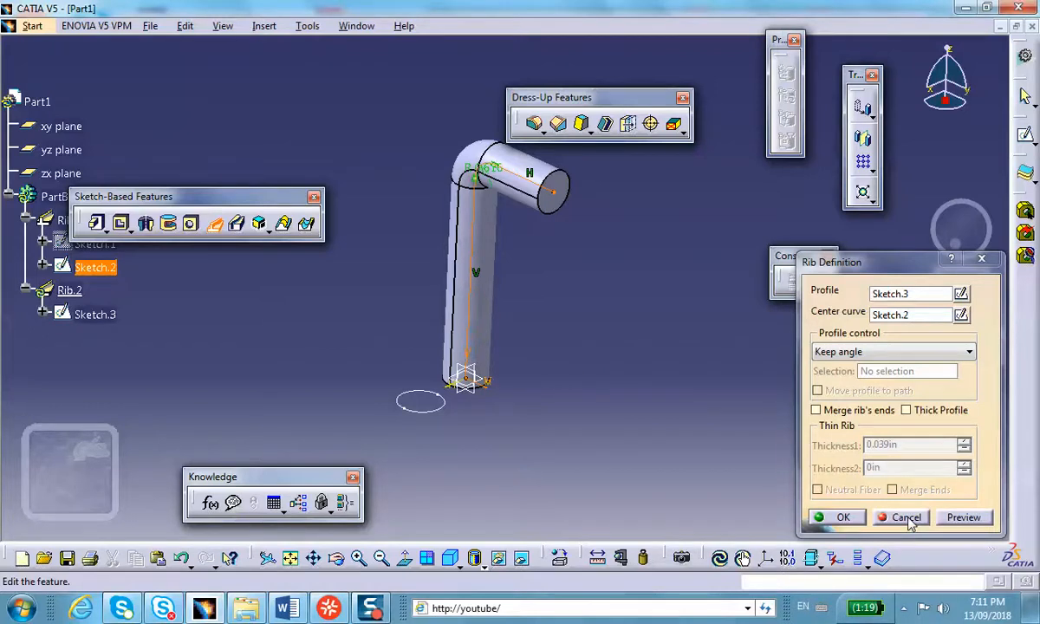
{"action": "left_click", "coordinate": [905, 516]}
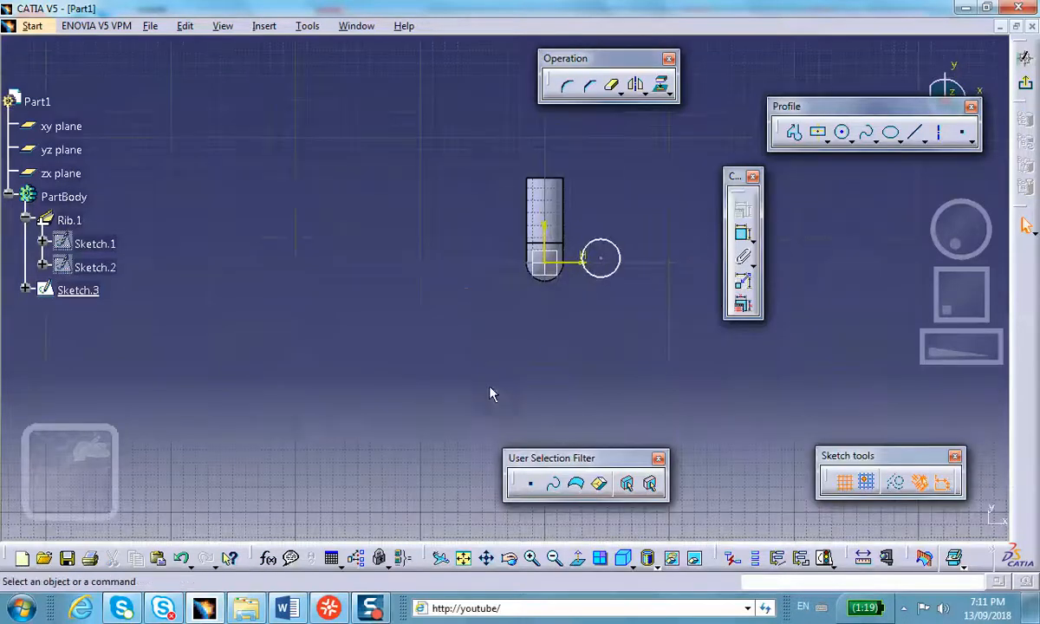
{"action": "mouse_move", "coordinate": [588, 298]}
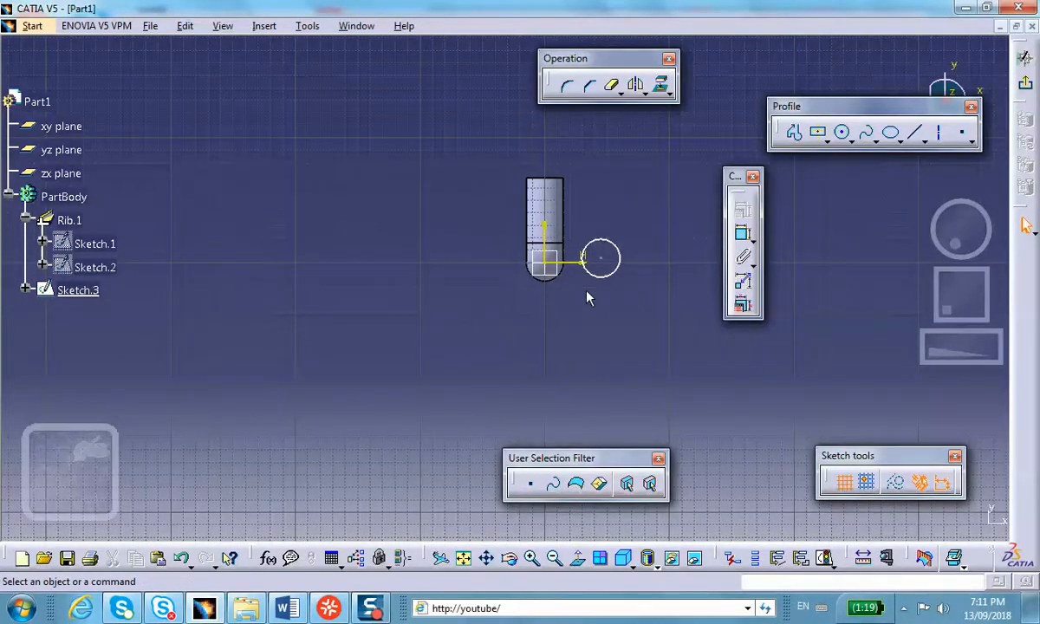
Move the Sketch.3 circle onto the foot of the tube and close the sketch.
{"action": "left_click", "coordinate": [600, 258]}
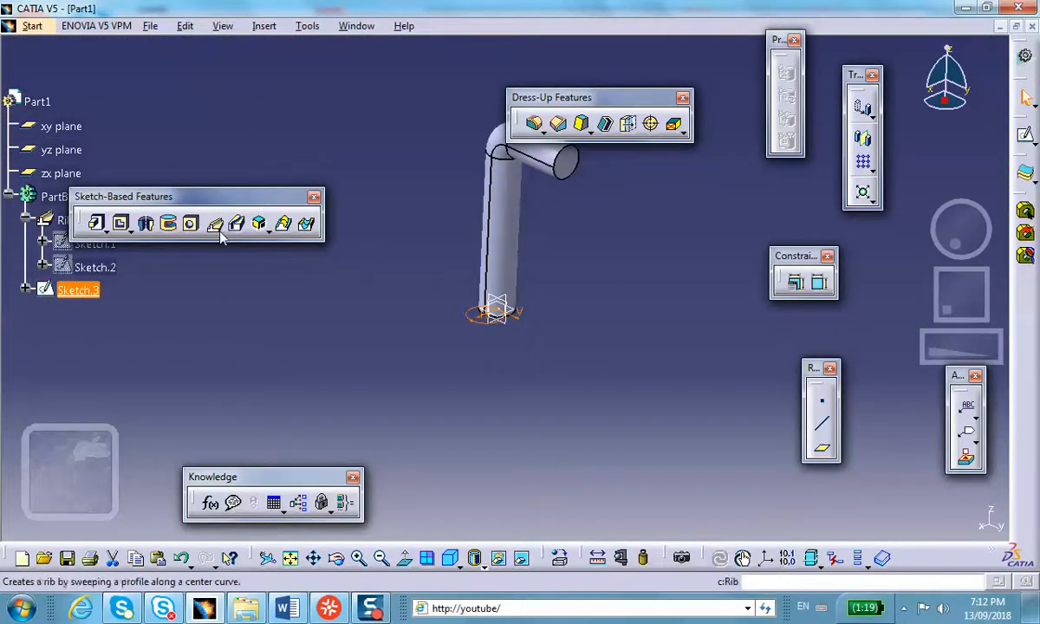
Define a Rib with profile Sketch.3 along Sketch.2, dismissing the self-intersecting torus warnings.
{"action": "left_click", "coordinate": [95, 224]}
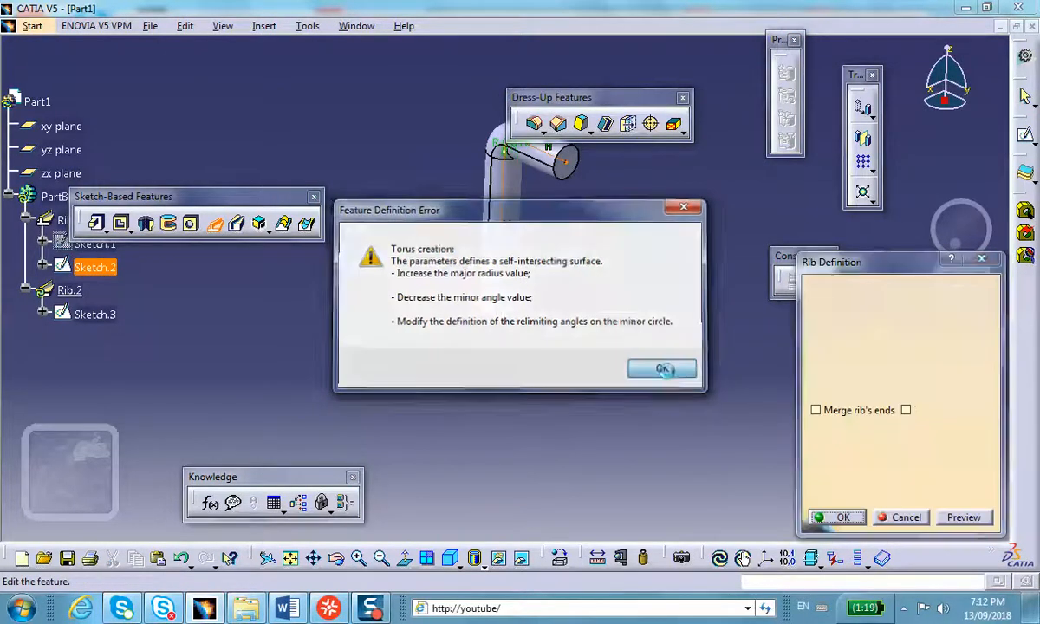
{"action": "left_click", "coordinate": [662, 367]}
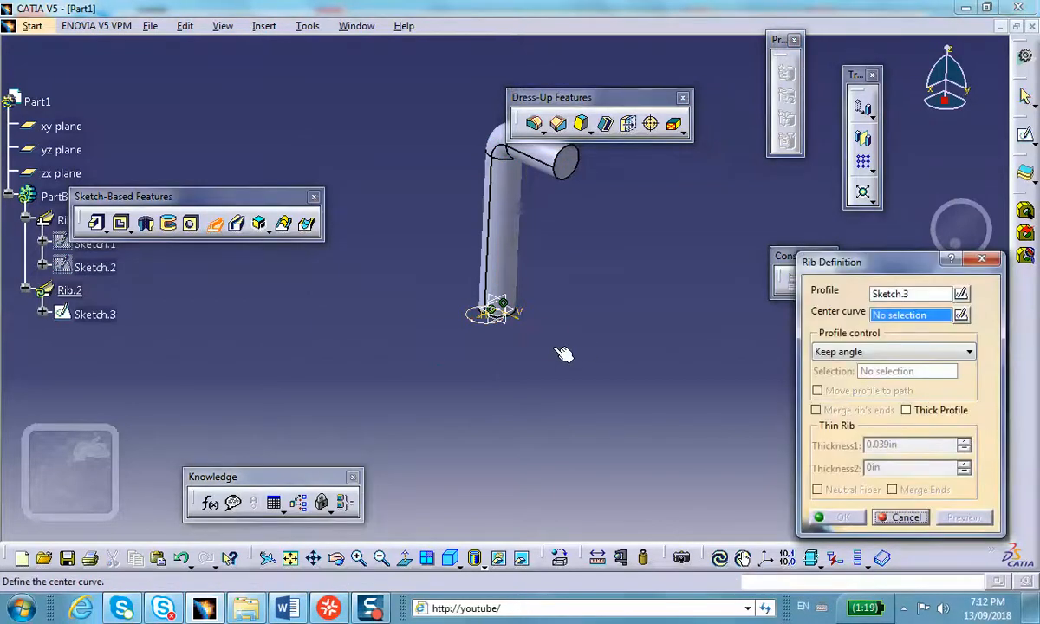
{"action": "left_click", "coordinate": [842, 516]}
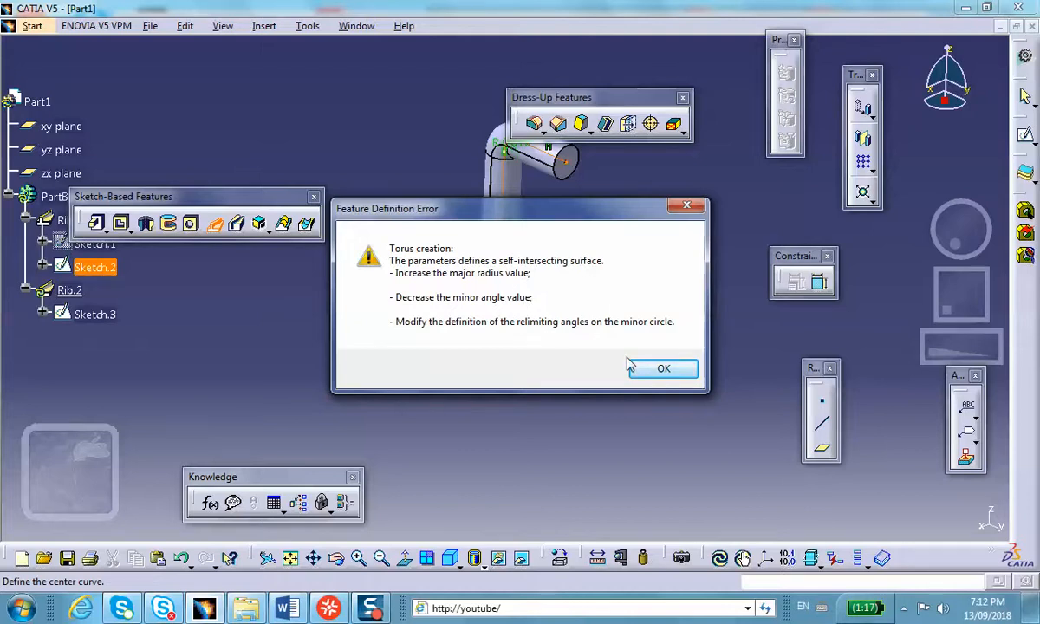
{"action": "left_click", "coordinate": [662, 367]}
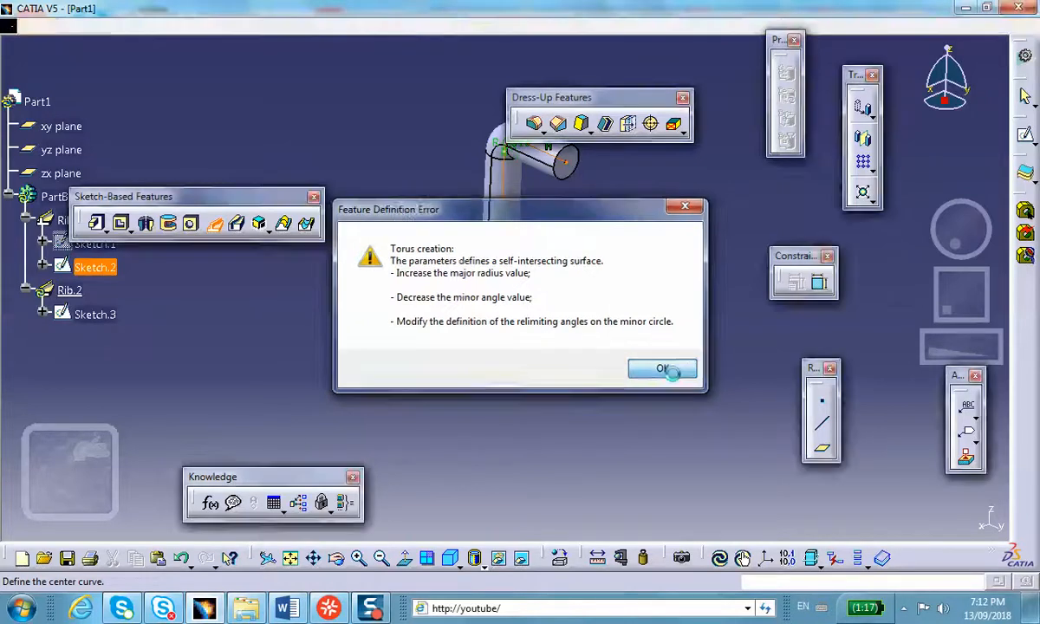
{"action": "left_click", "coordinate": [661, 369]}
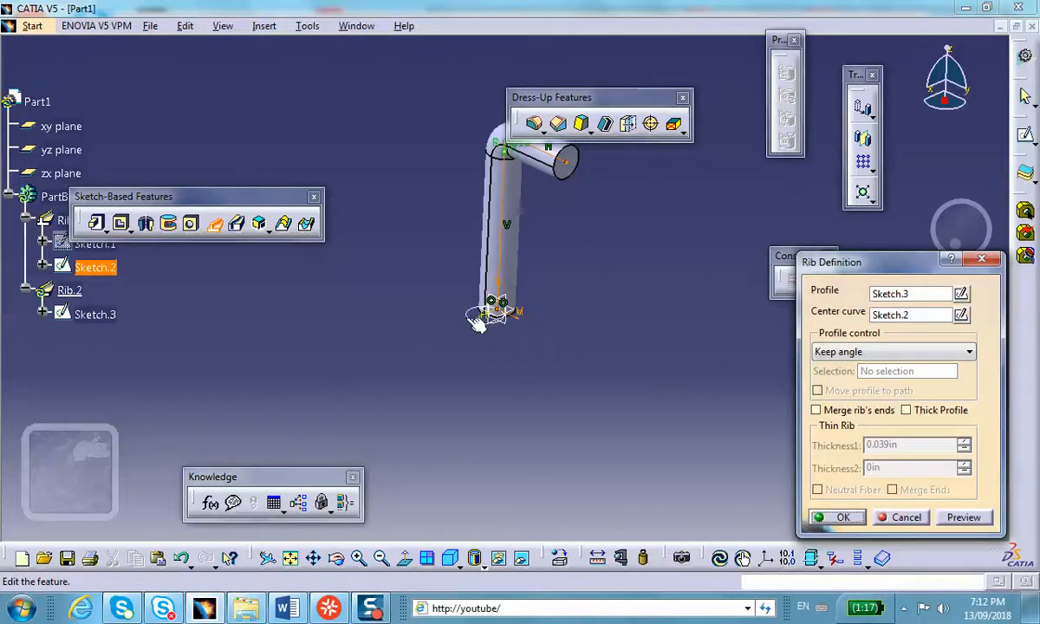
{"action": "mouse_move", "coordinate": [503, 333]}
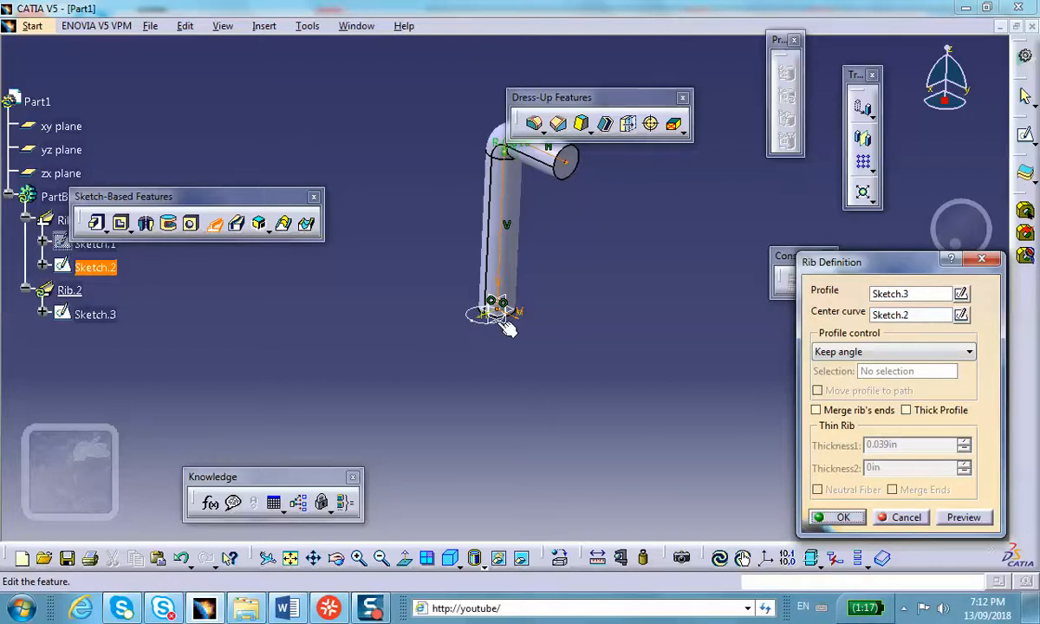
{"action": "mouse_move", "coordinate": [500, 322]}
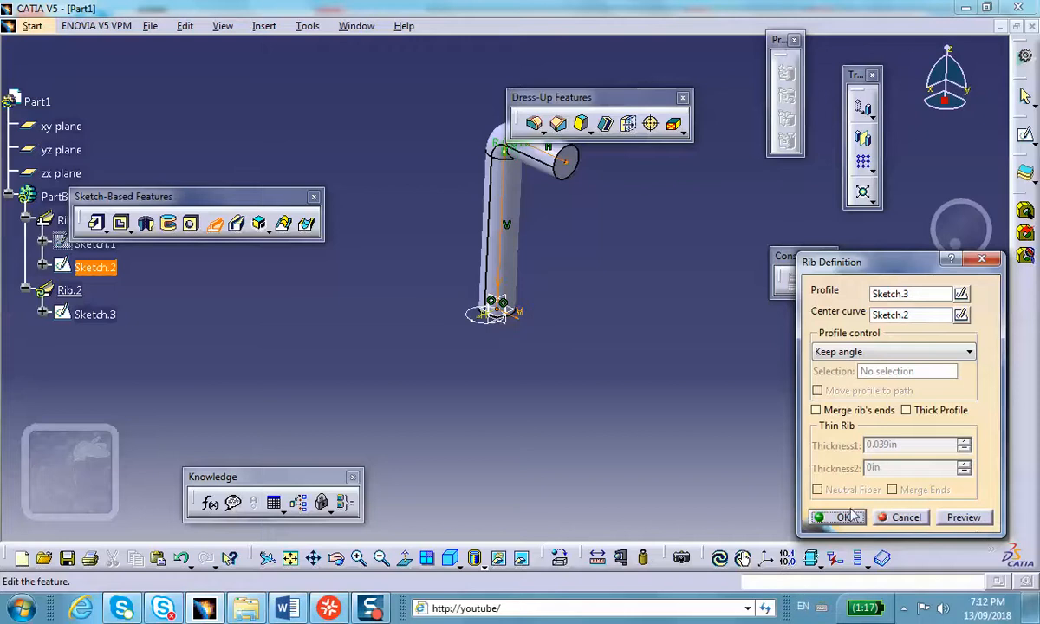
{"action": "mouse_move", "coordinate": [897, 529]}
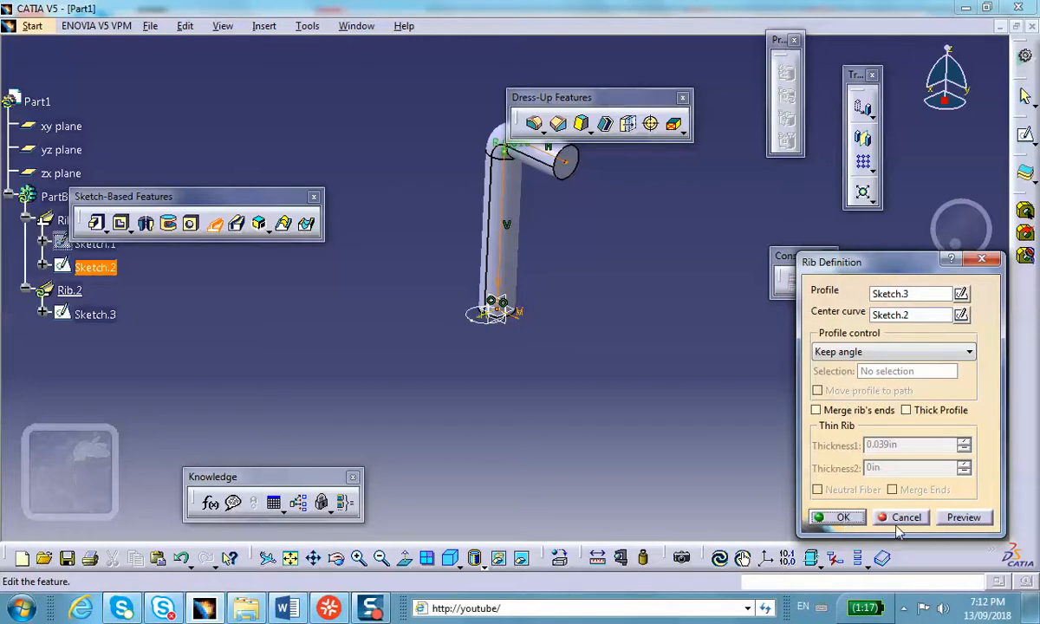
Close the Rib Definition and acknowledge the resulting update error.
{"action": "left_click", "coordinate": [837, 516]}
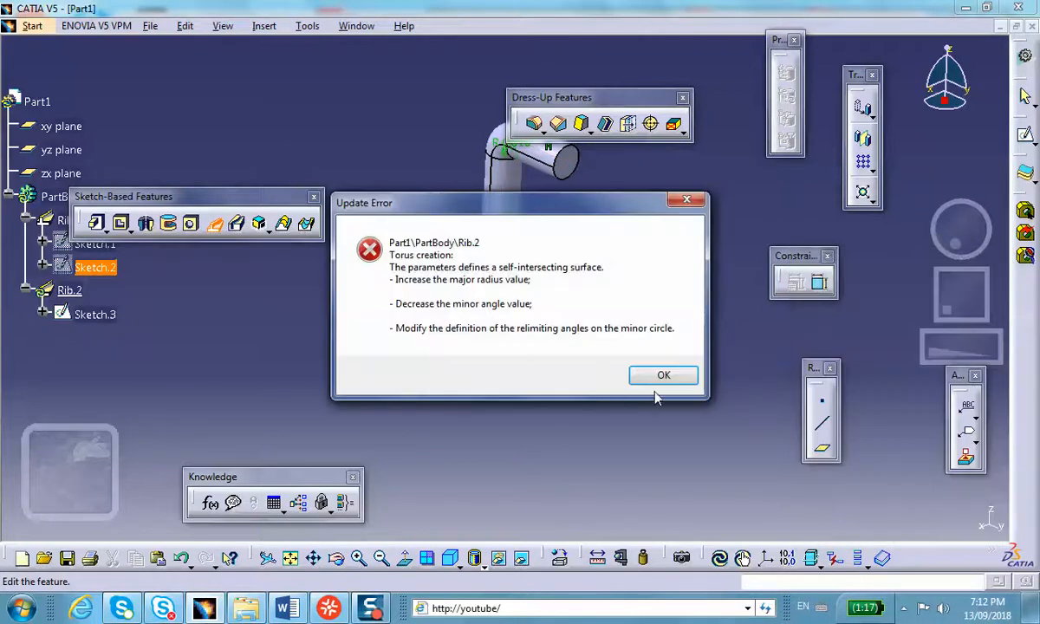
{"action": "left_click", "coordinate": [662, 374]}
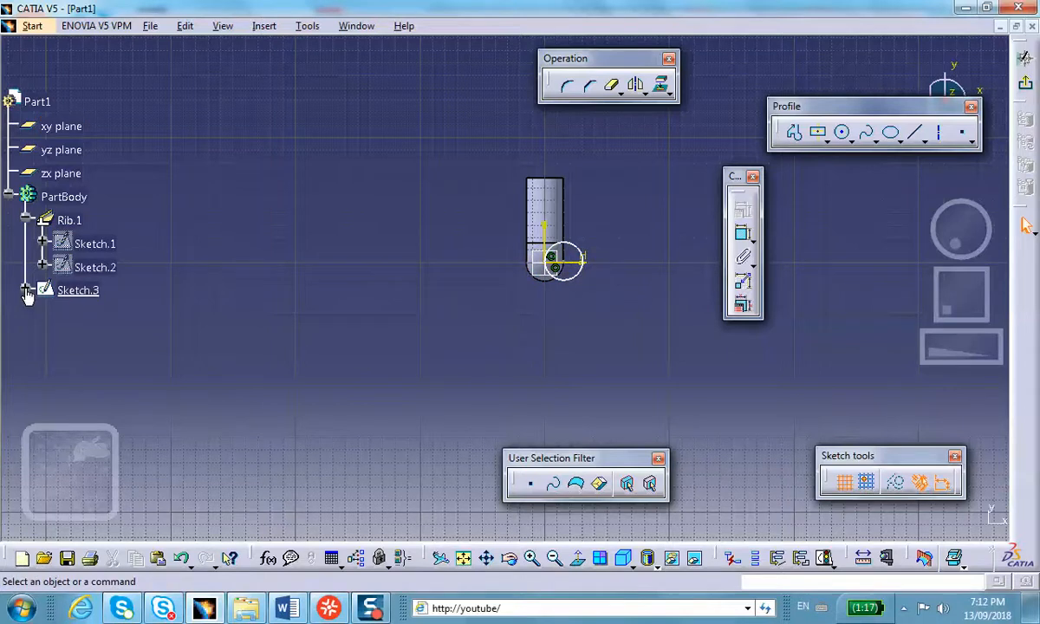
Delete the Coincidence.6 constraint from Sketch.3 via the specification tree.
{"action": "left_click", "coordinate": [27, 290]}
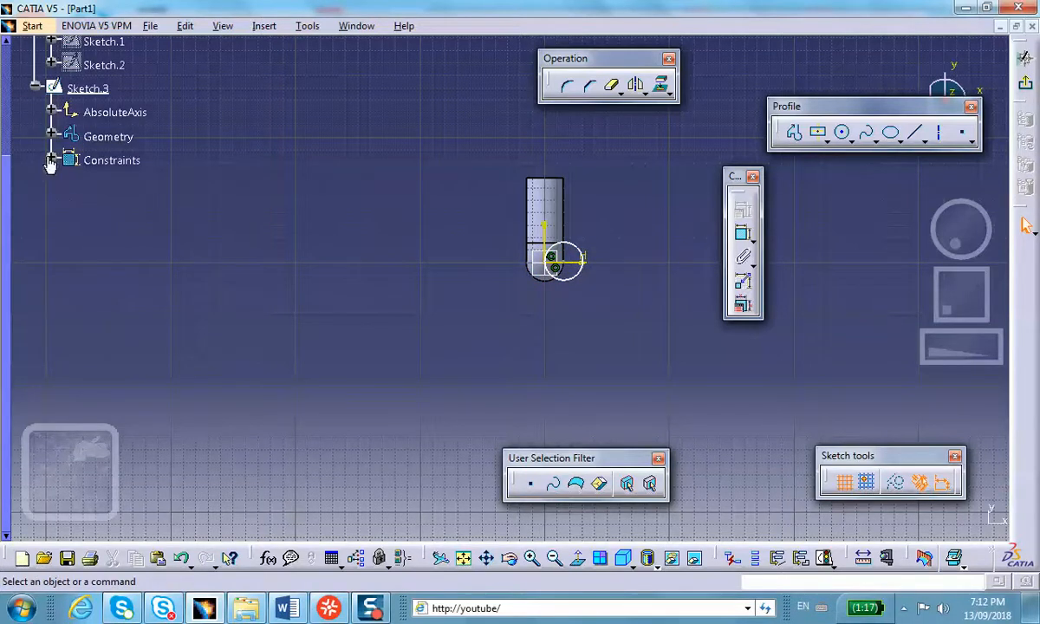
{"action": "left_click", "coordinate": [135, 183]}
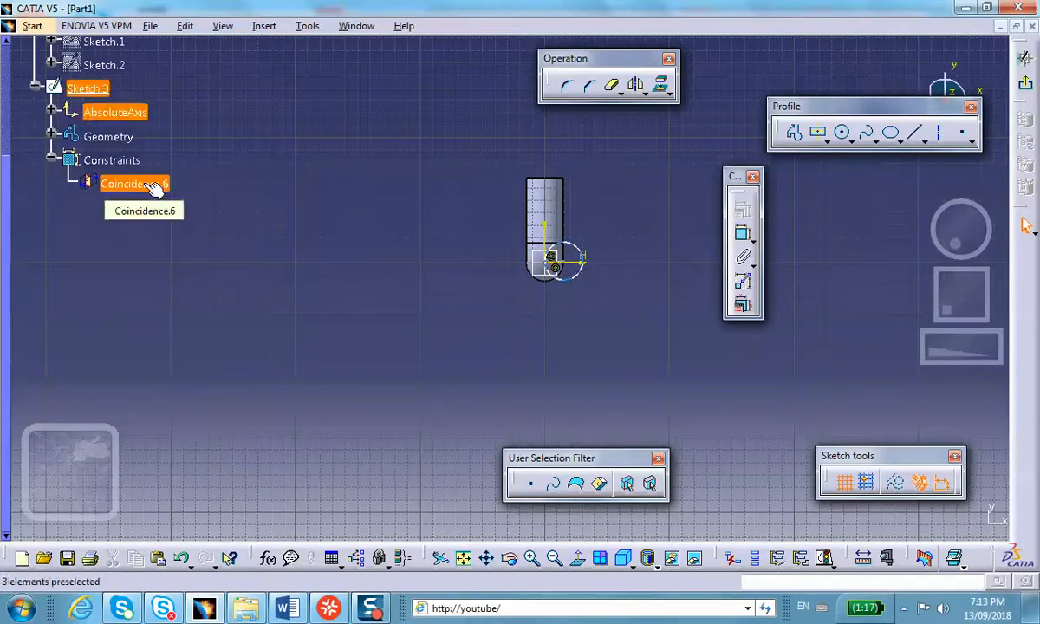
{"action": "right_click", "coordinate": [135, 184]}
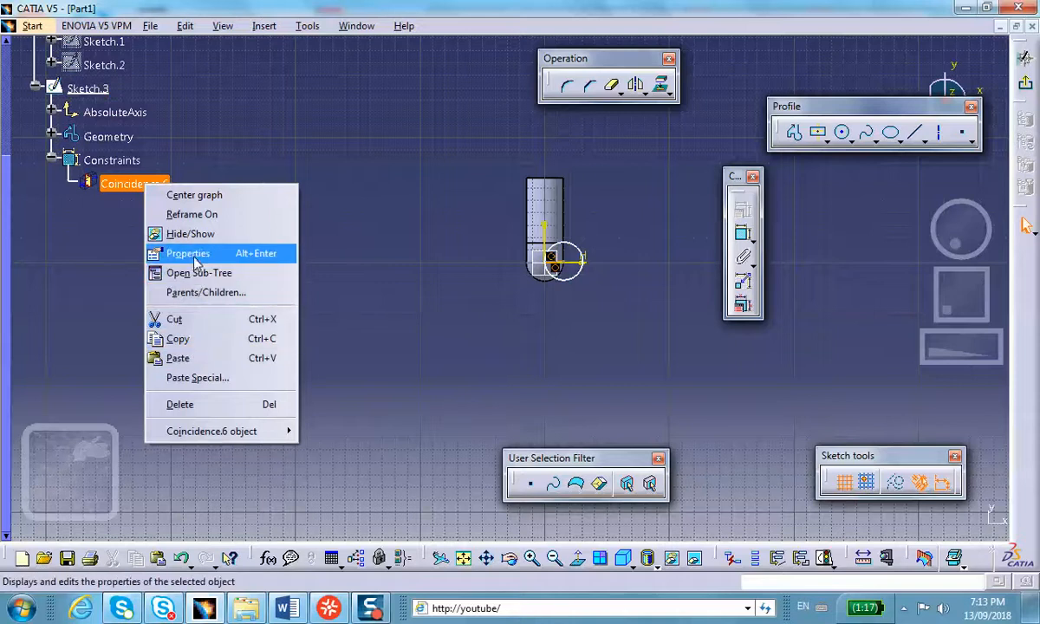
{"action": "mouse_move", "coordinate": [178, 405]}
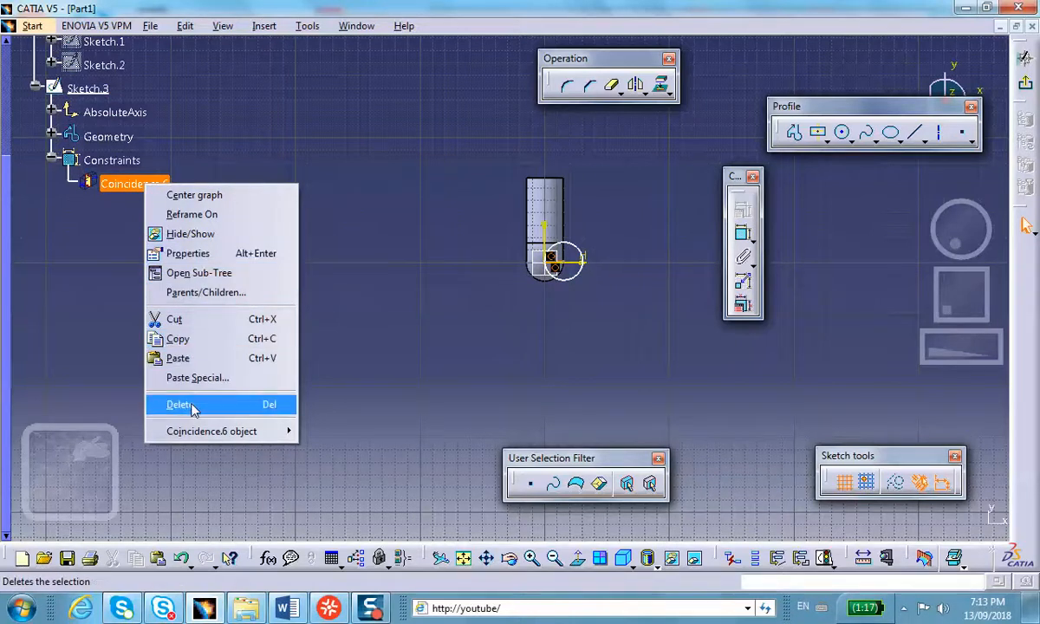
{"action": "left_click", "coordinate": [178, 405]}
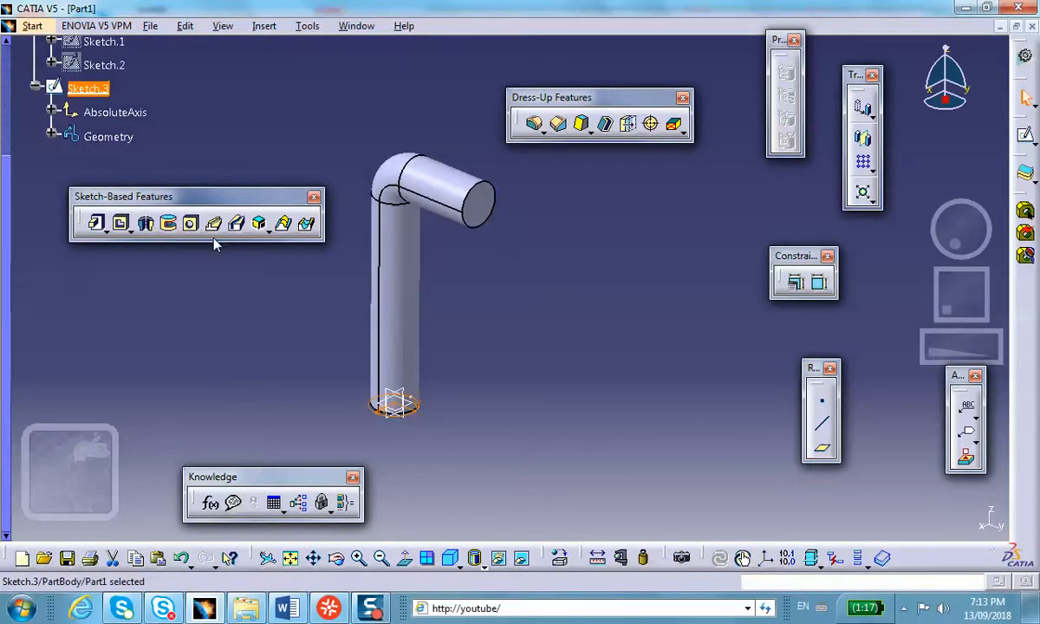
{"action": "mouse_move", "coordinate": [213, 224]}
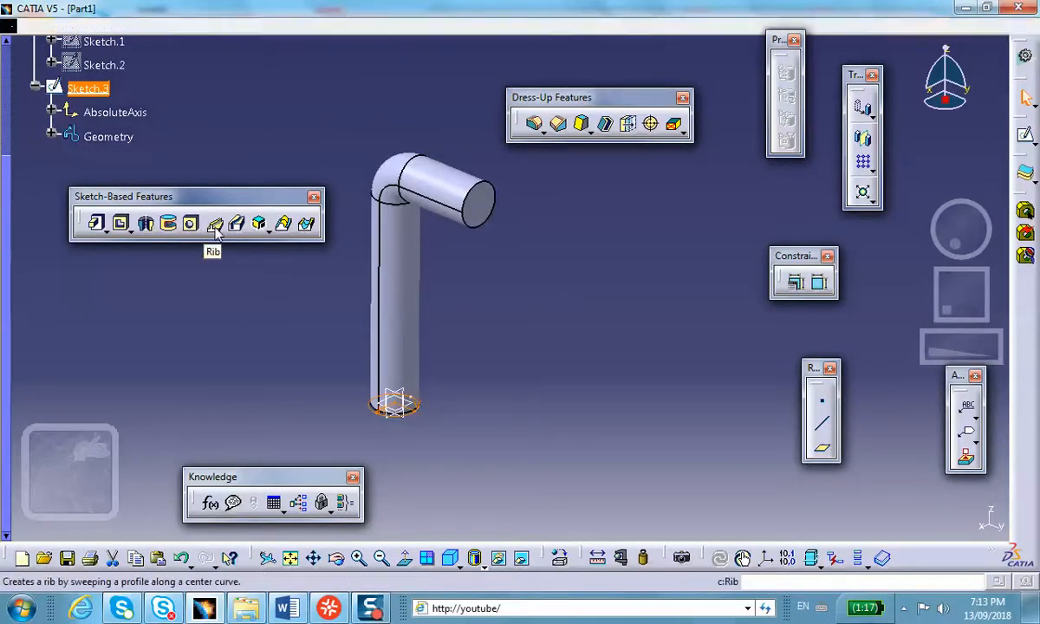
Re-run the Rib with profile Sketch.3 along center curve Sketch.2, dismissing the self-intersecting torus warning.
{"action": "left_click", "coordinate": [215, 221]}
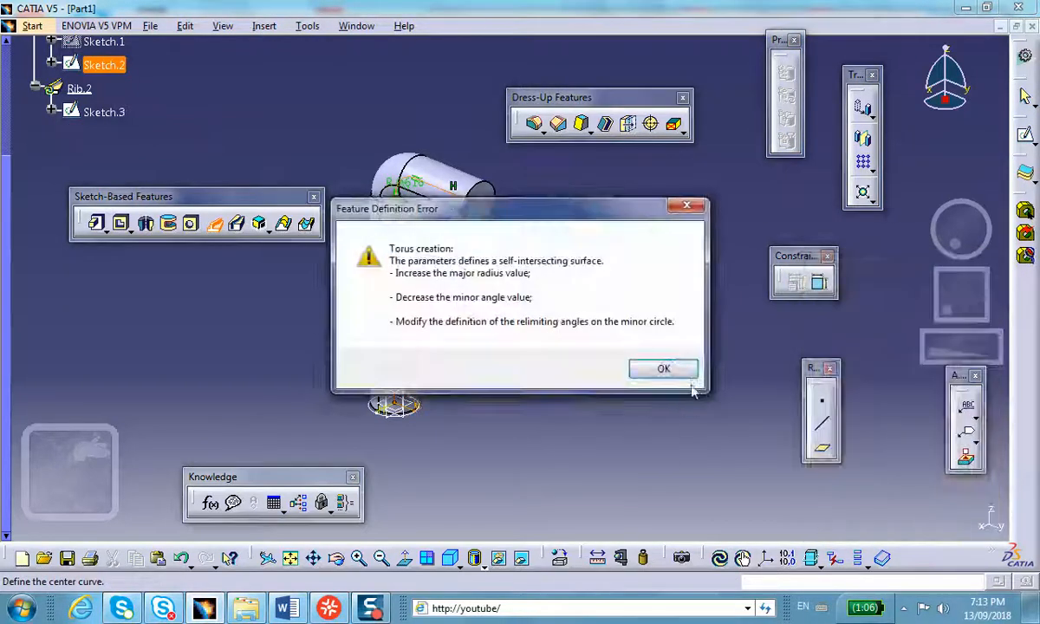
{"action": "left_click", "coordinate": [662, 367]}
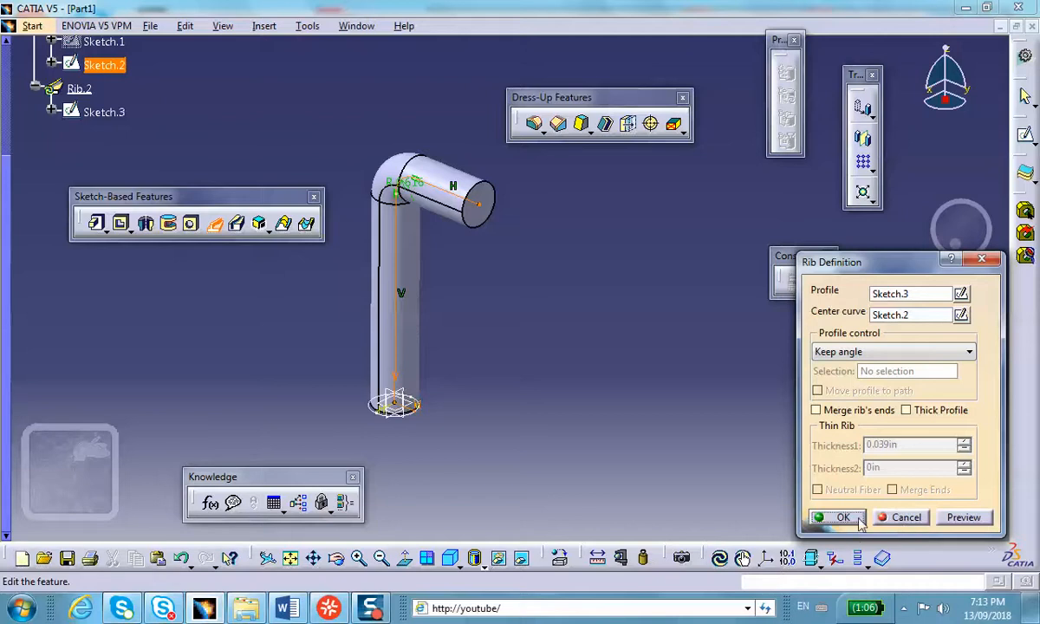
{"action": "left_click", "coordinate": [842, 516]}
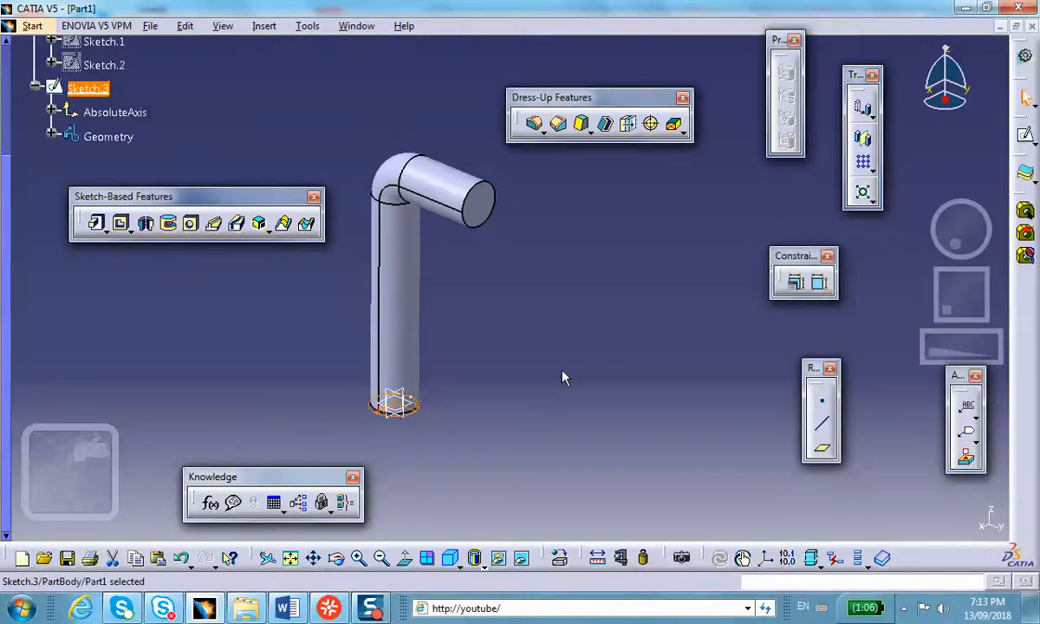